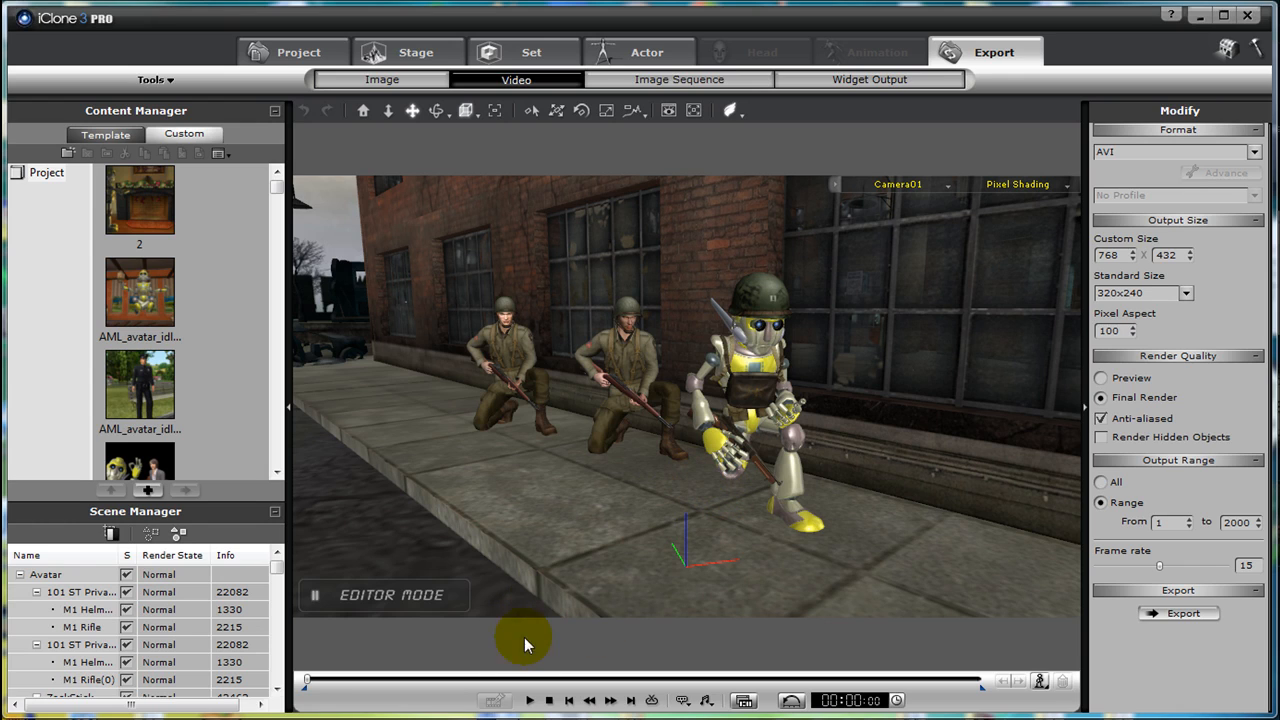
# Step: Preview the robot soldier animation and limit the video export range to frames 1–374
pyautogui.click(529, 700)
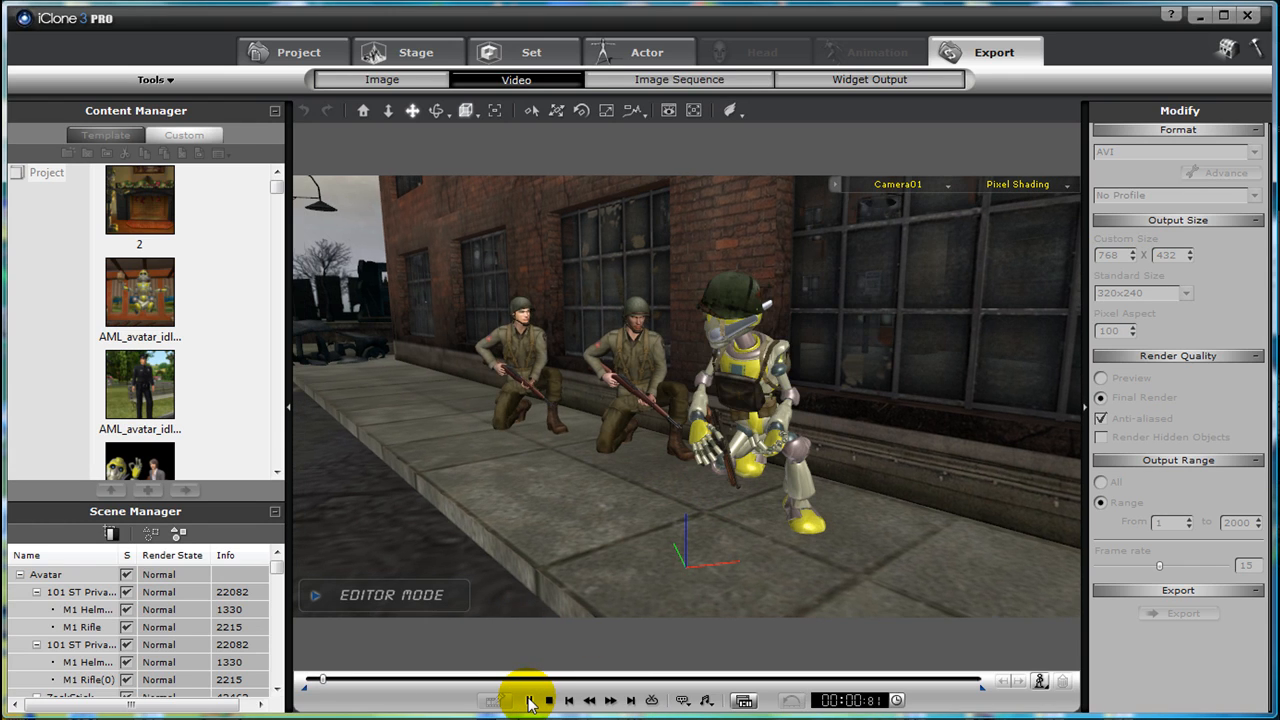
pyautogui.click(529, 700)
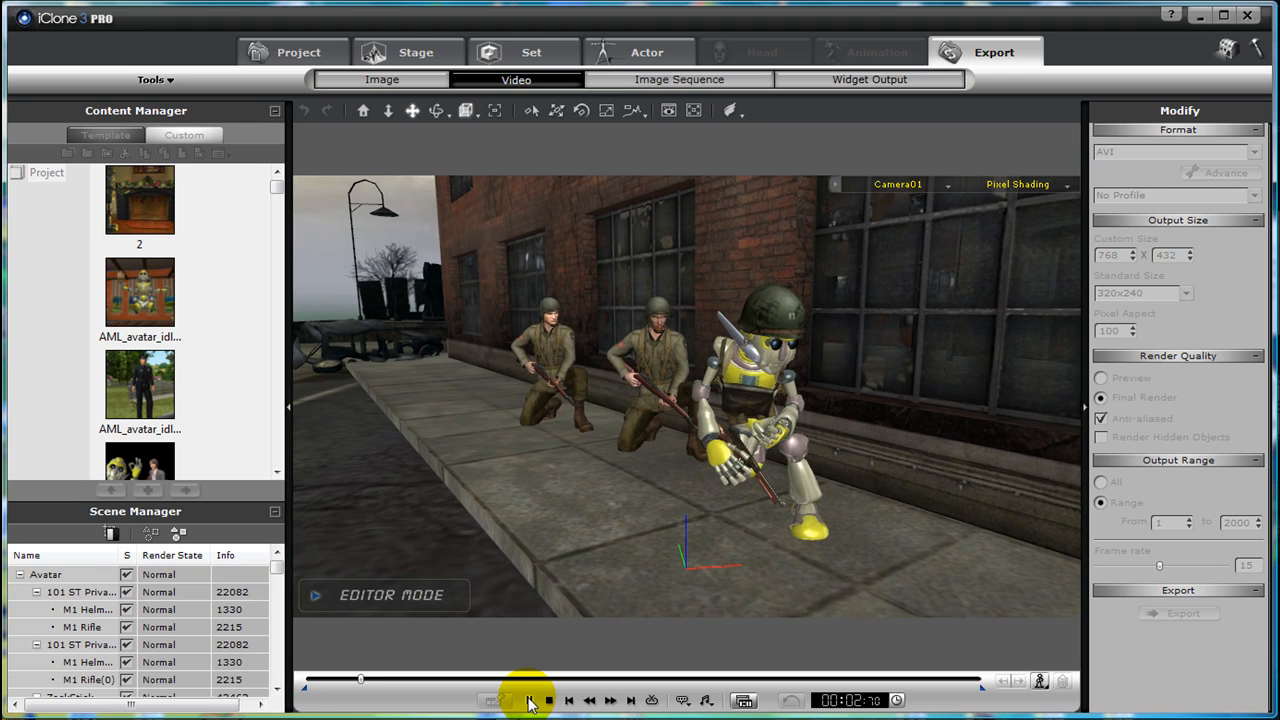
pyautogui.click(529, 700)
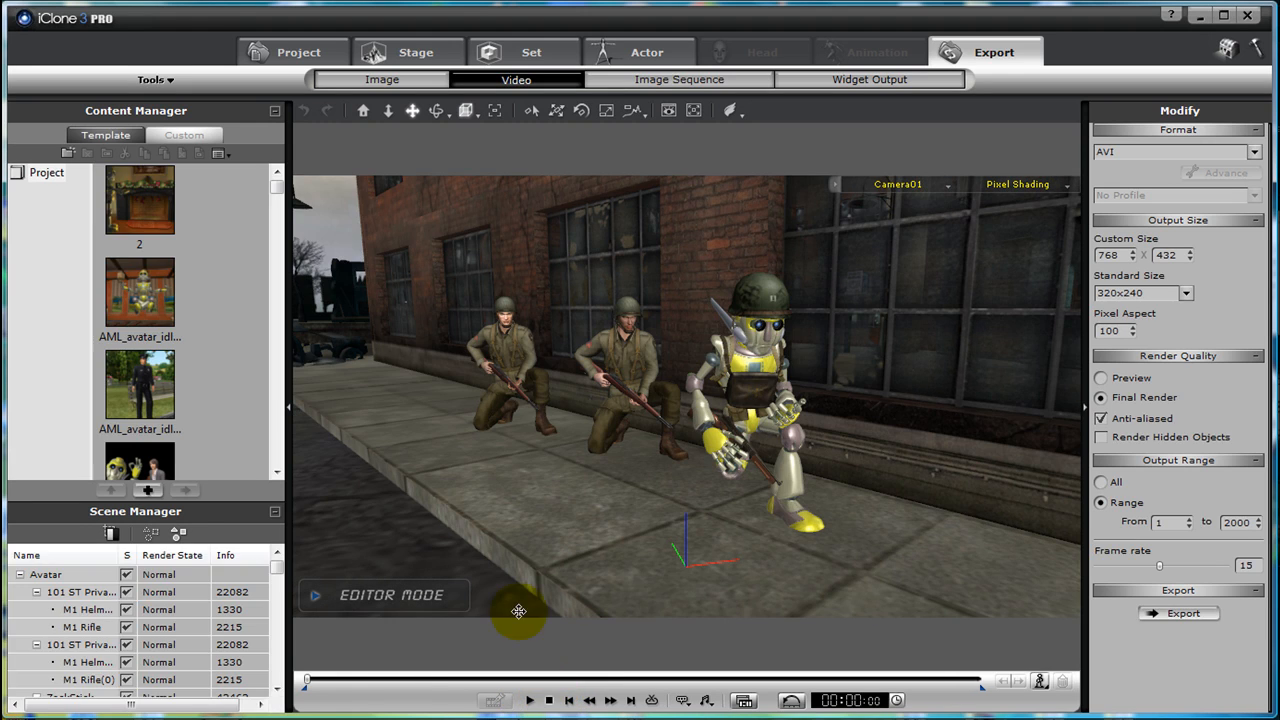
pyautogui.click(314, 594)
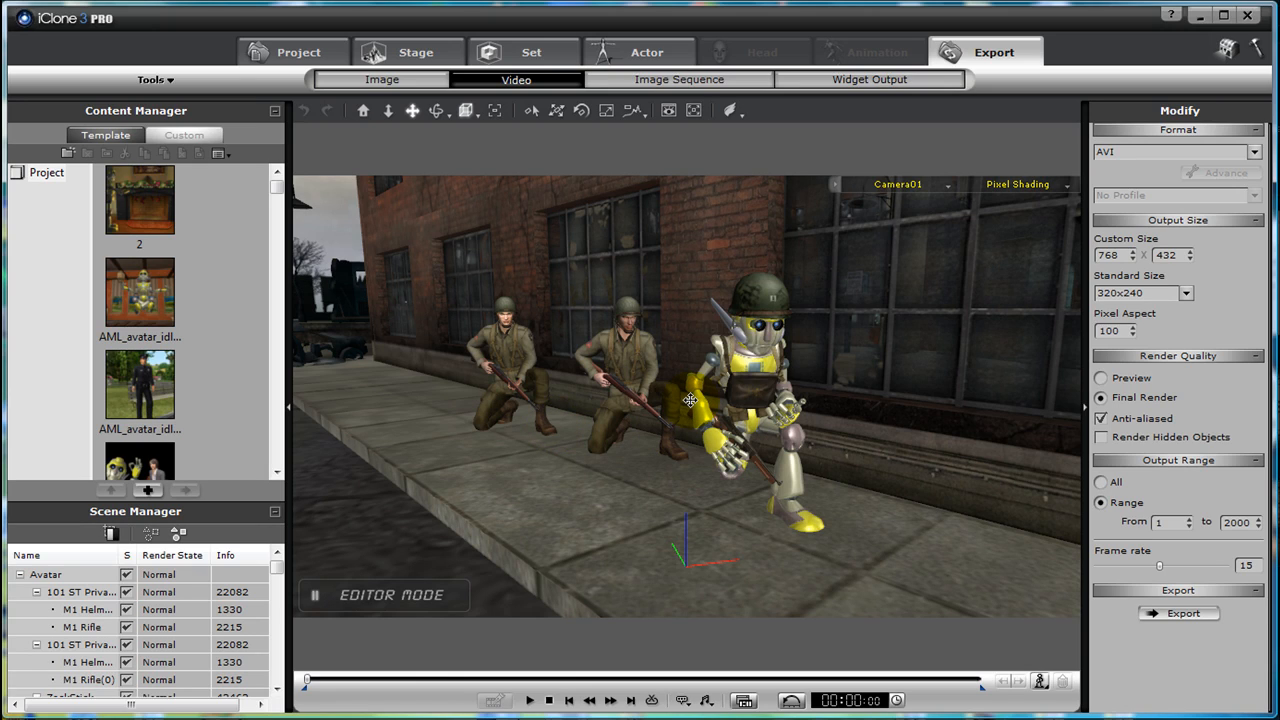
pyautogui.moveTo(723, 405)
pyautogui.write('374')
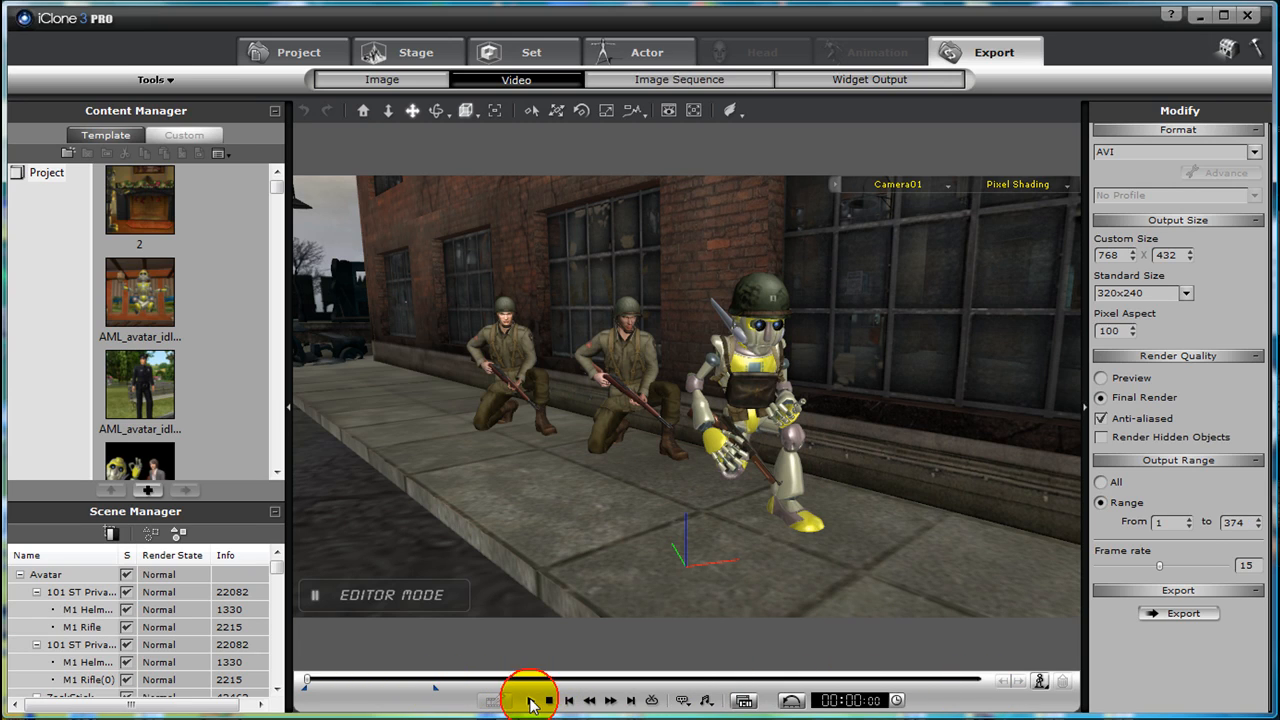
pyautogui.click(993, 52)
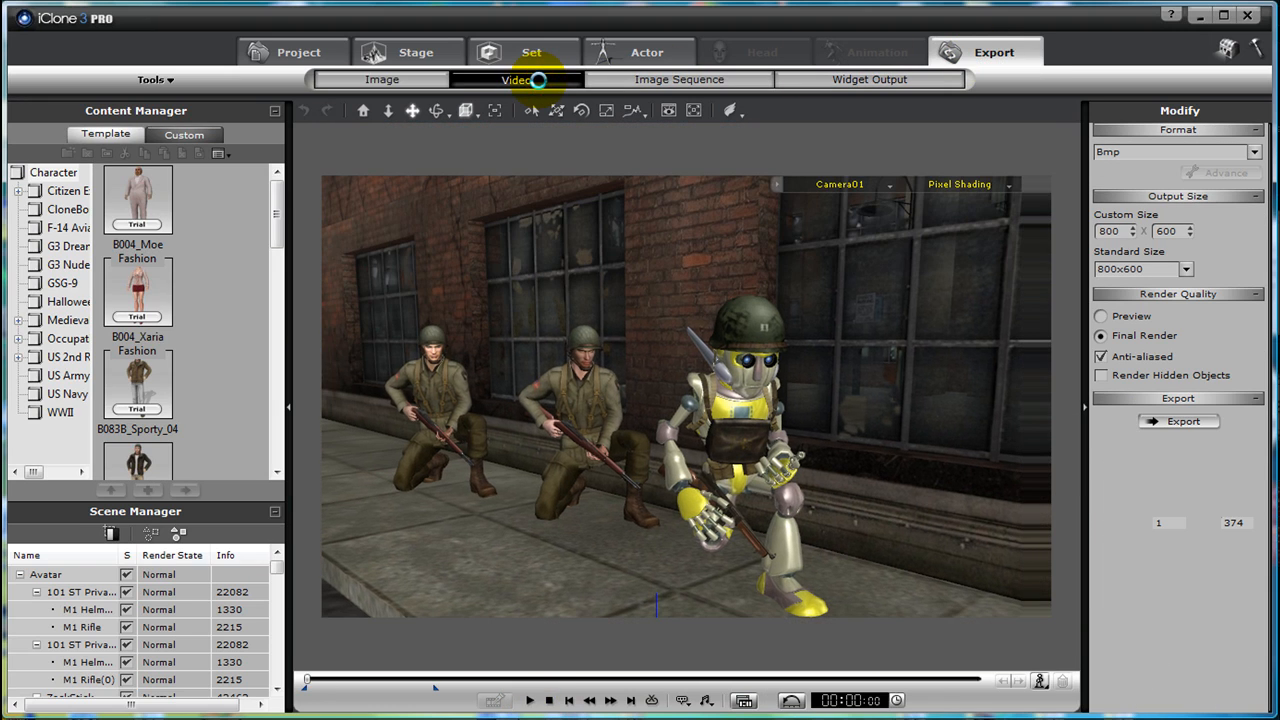
# Step: Render the scene as an uncompressed 720x480 DVD NTSC AVI named scene2
pyautogui.click(1186, 269)
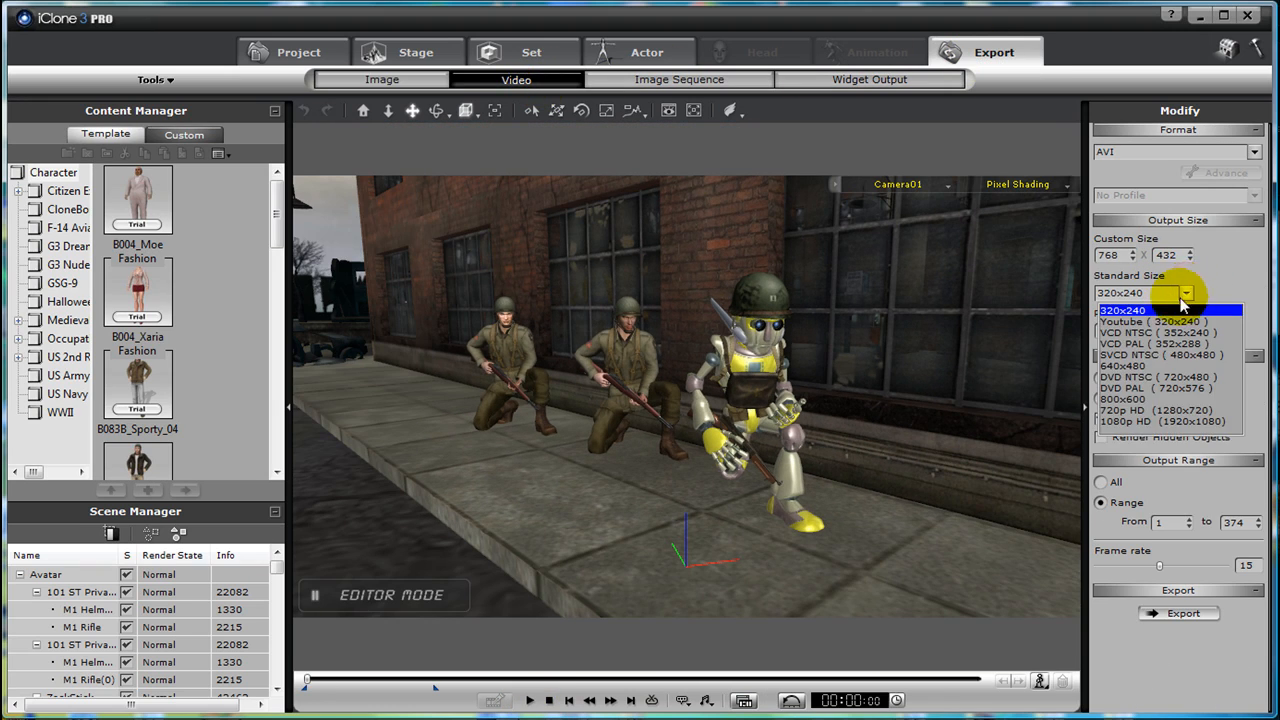
pyautogui.moveTo(1165, 377)
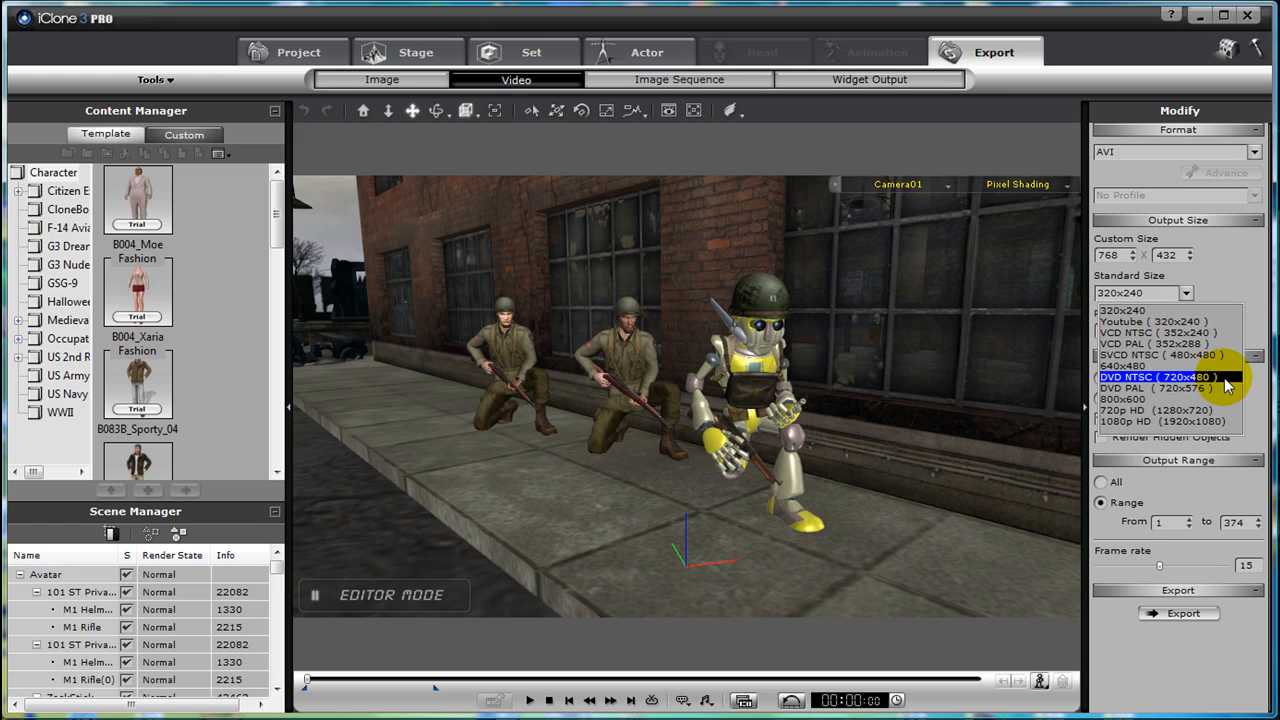
pyautogui.click(1165, 377)
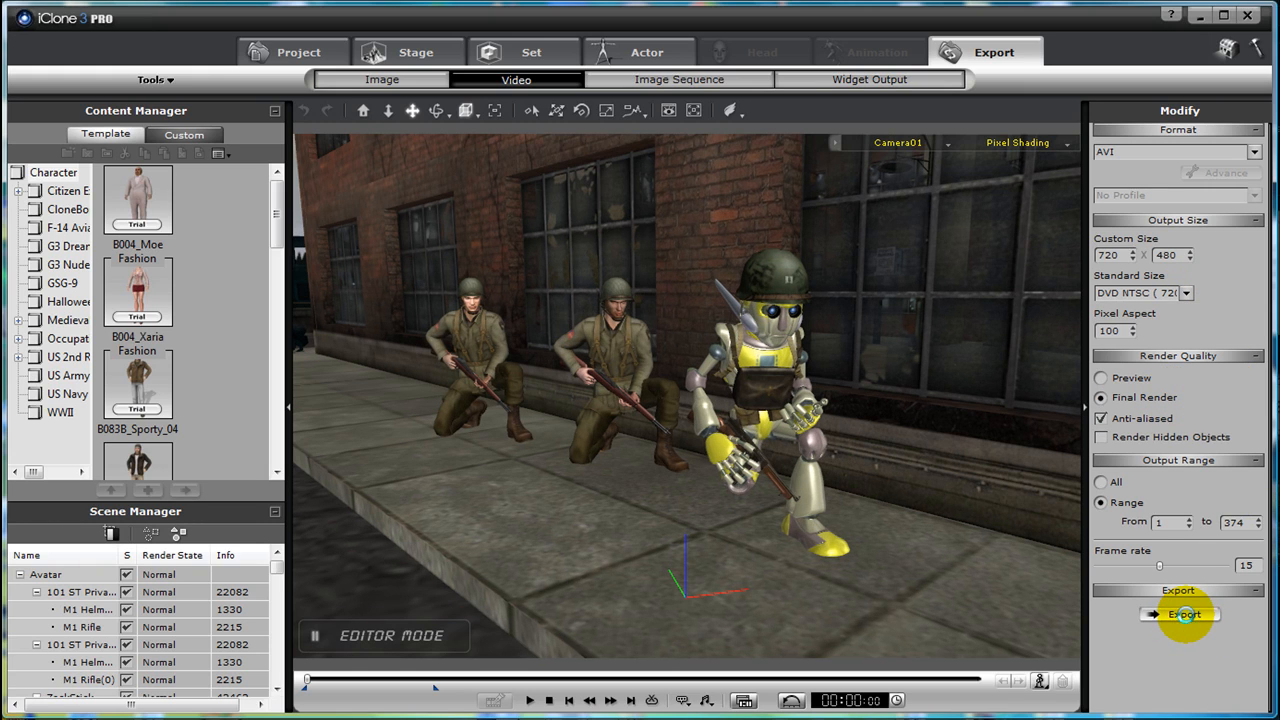
pyautogui.click(1184, 614)
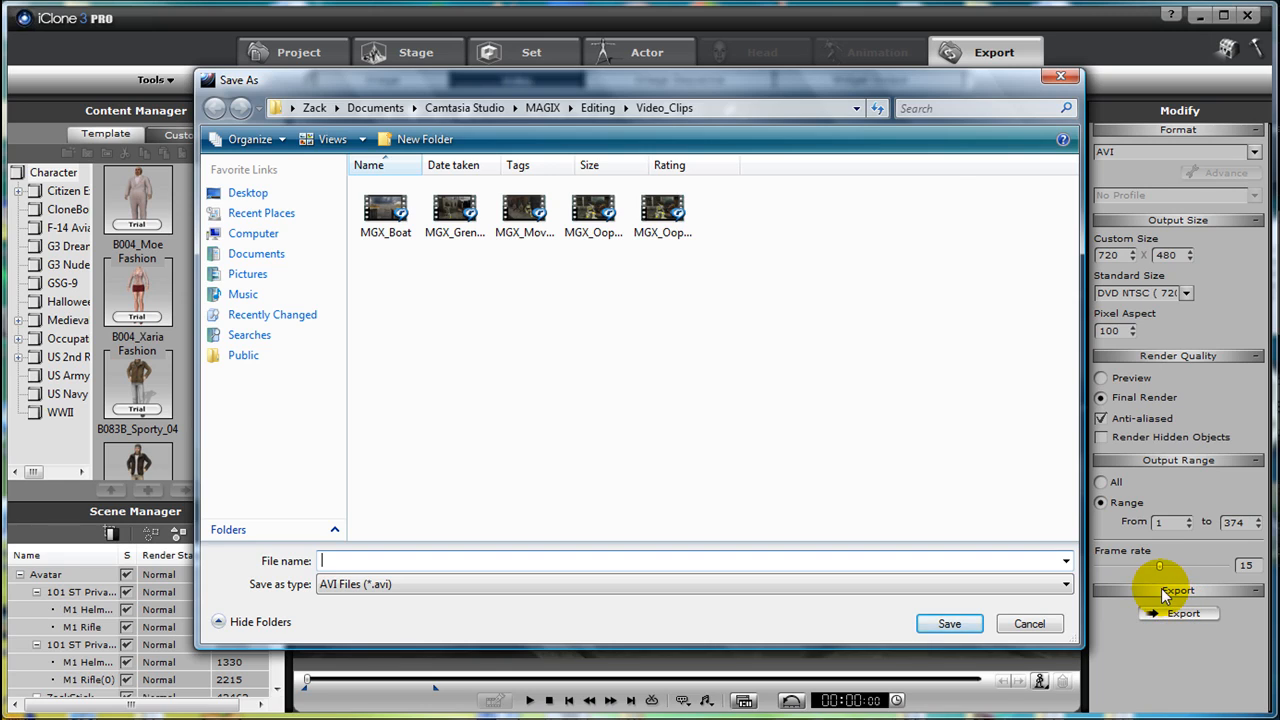
pyautogui.moveTo(963, 608)
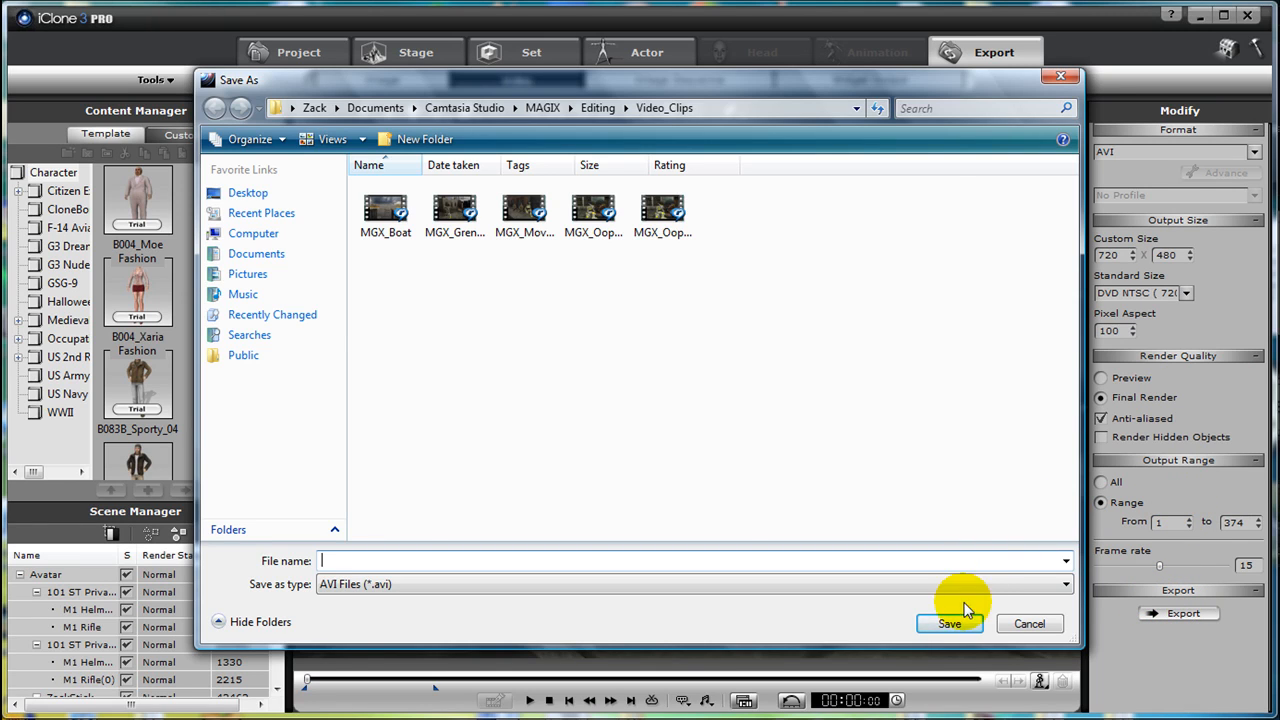
pyautogui.write('scene2')
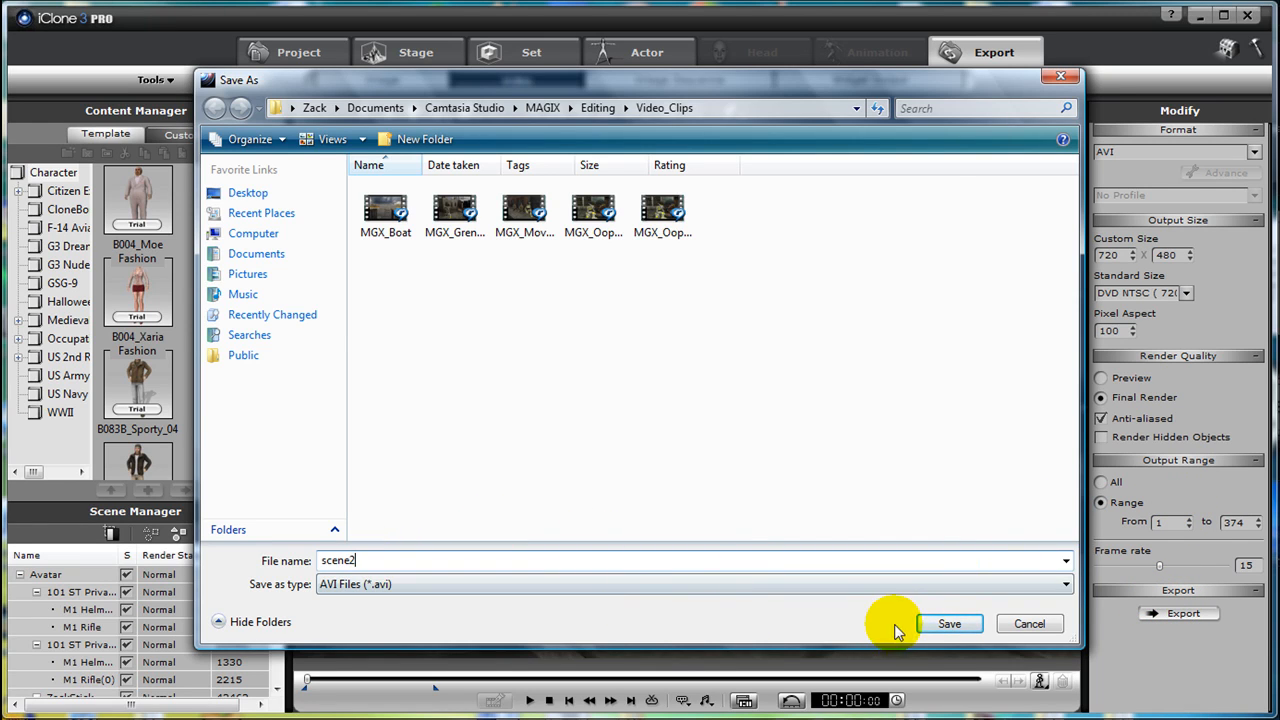
pyautogui.click(948, 623)
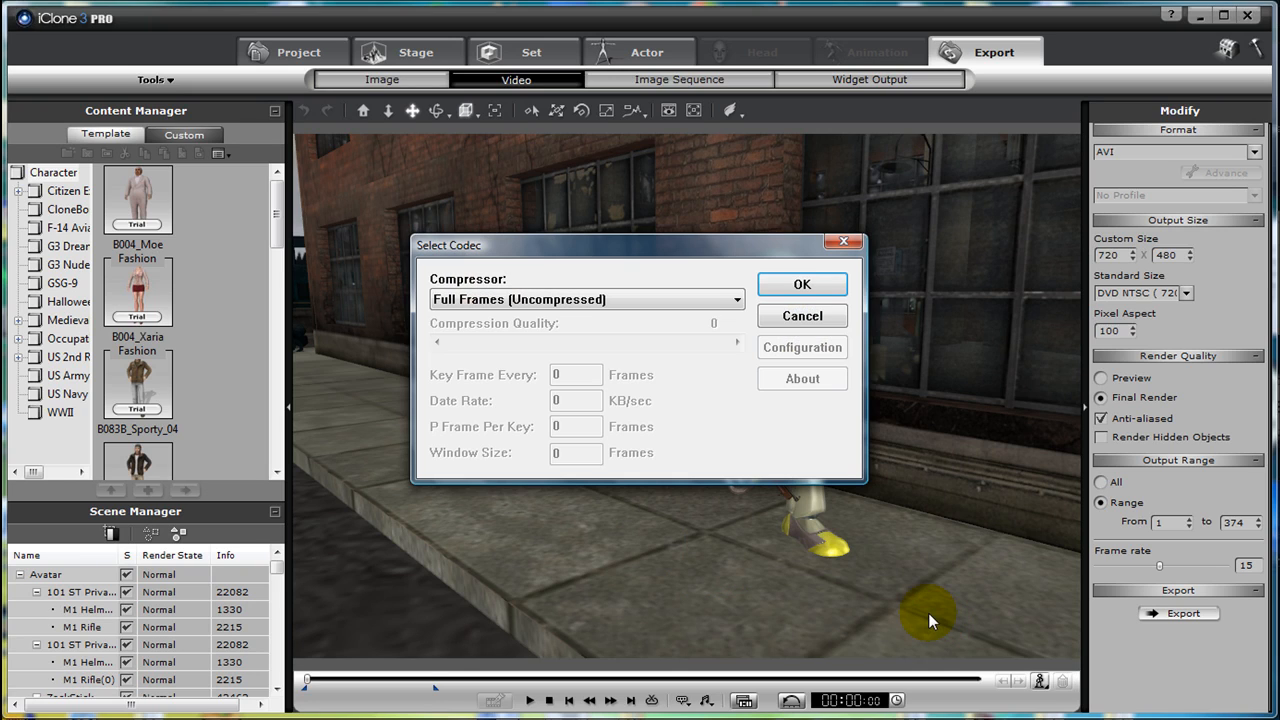
pyautogui.click(738, 299)
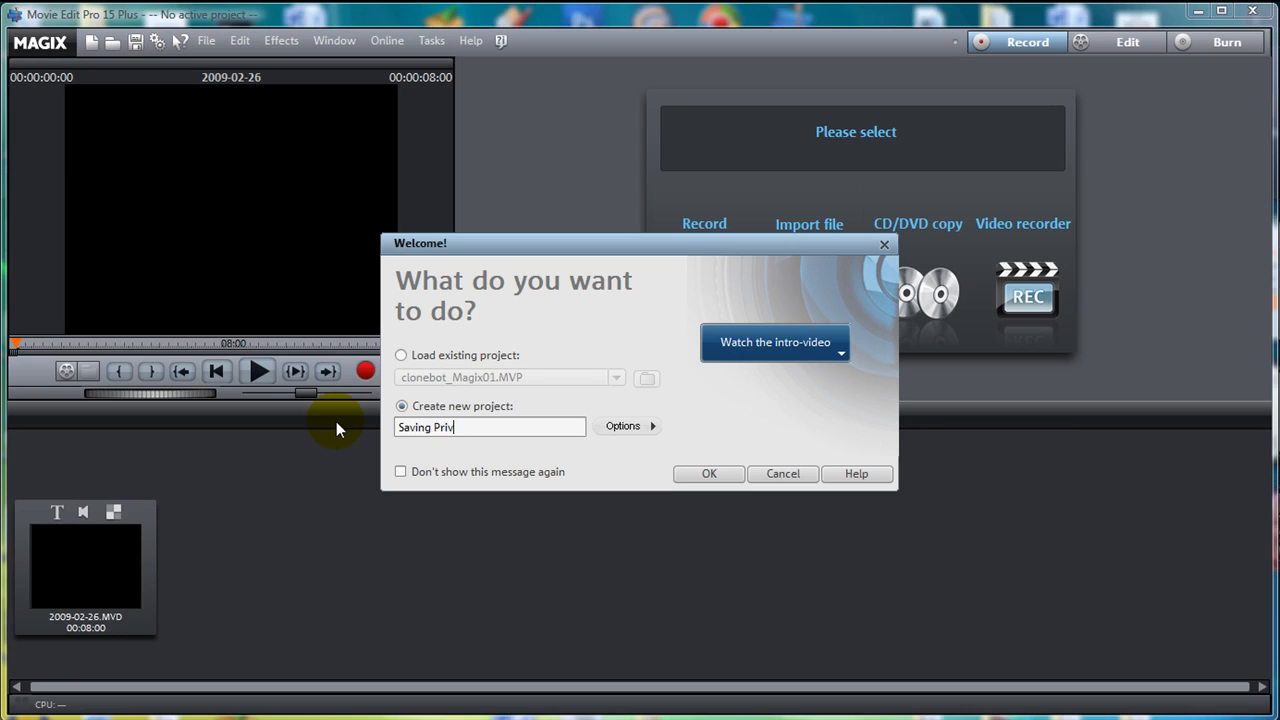
# Step: Create a new project named 'Saving Private CloneBot'
pyautogui.write('ate Clonb')
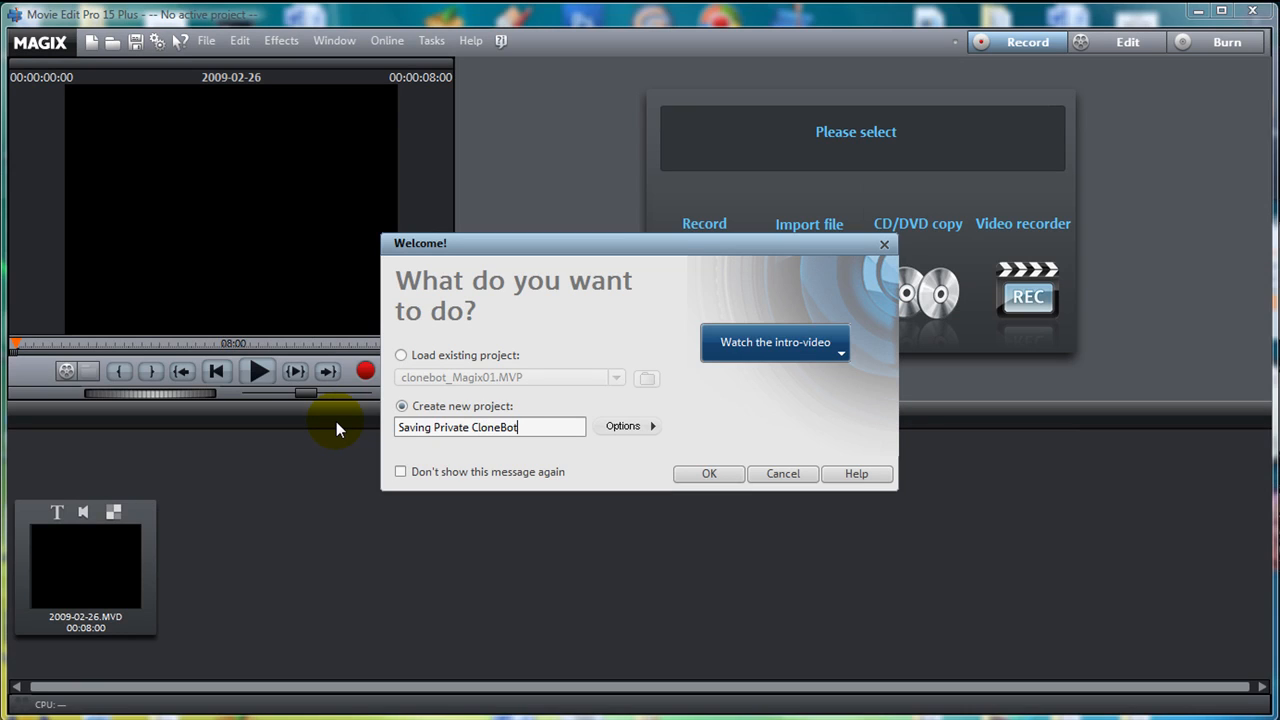
pyautogui.click(708, 473)
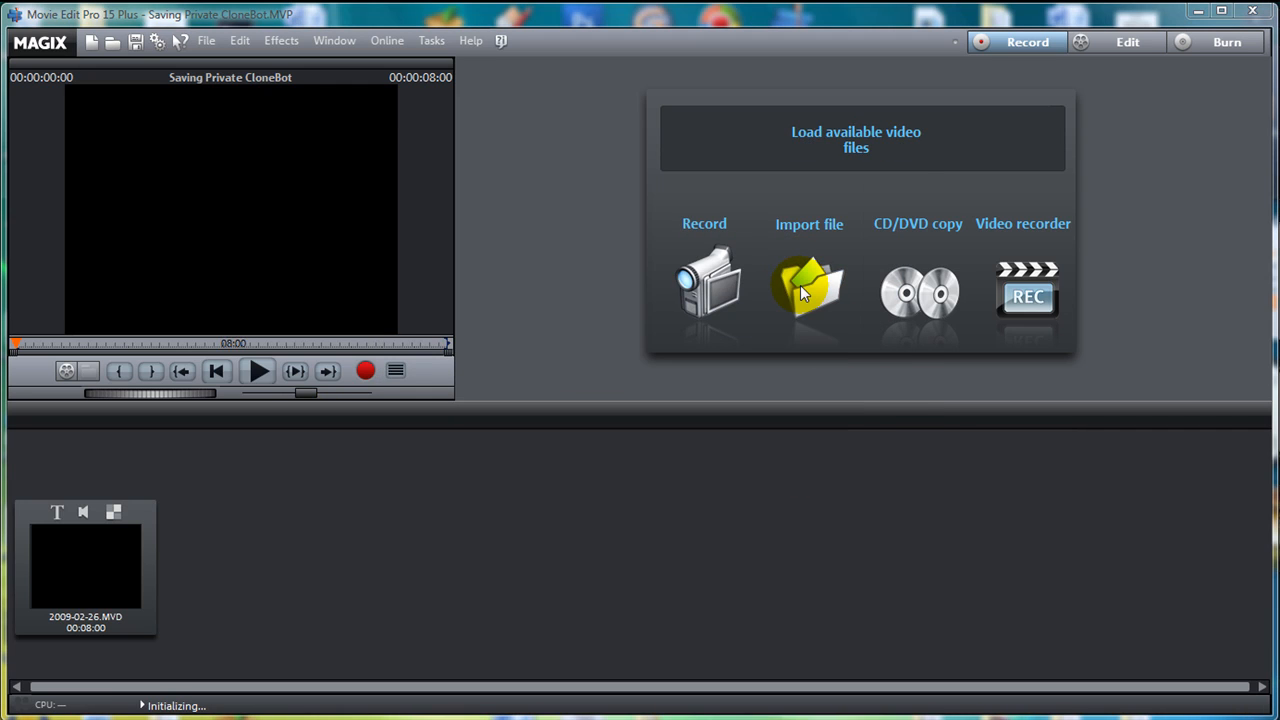
# Step: Import the rendered clips from Video_Clips, dismiss the resolution warning, and attach them into one movie
pyautogui.click(808, 290)
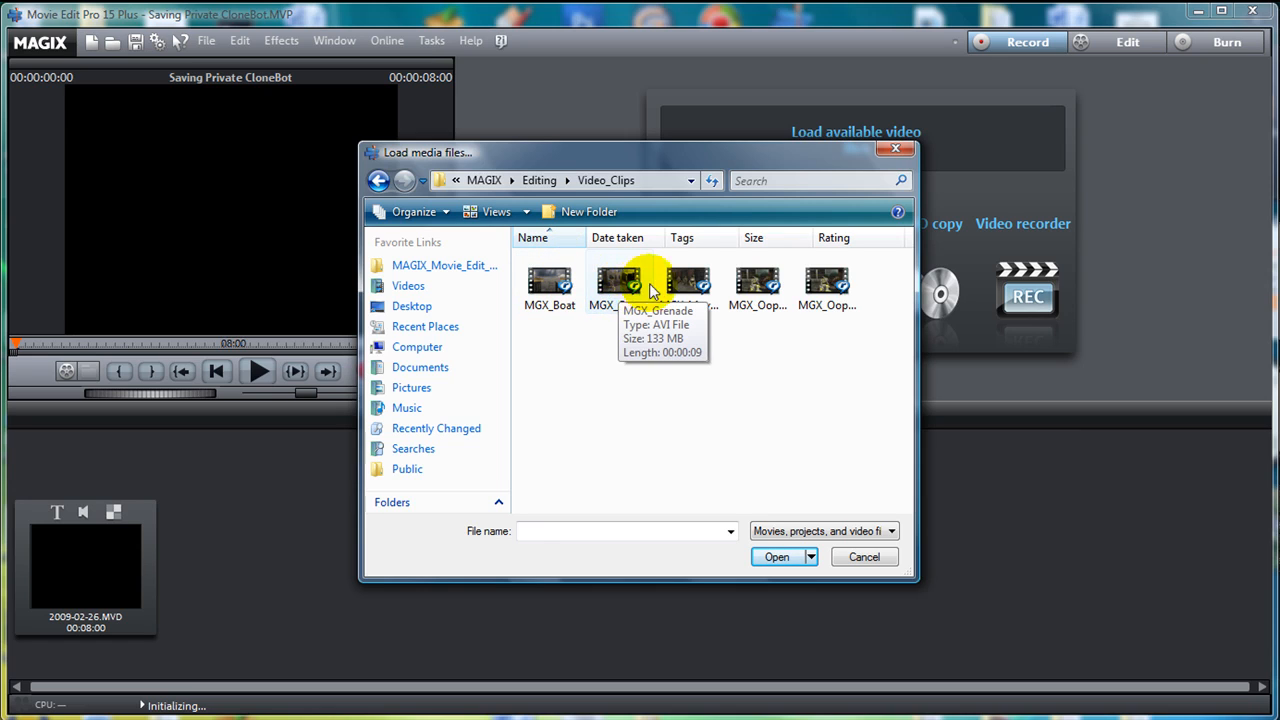
pyautogui.click(549, 285)
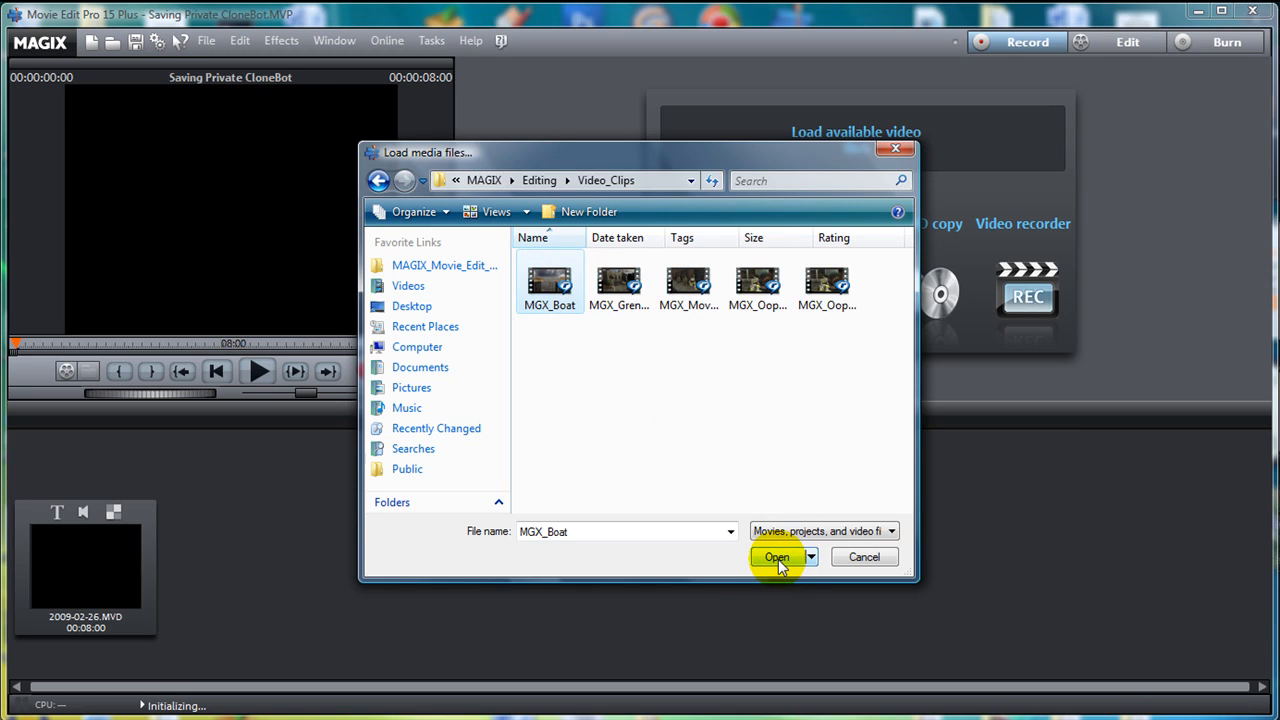
pyautogui.click(777, 557)
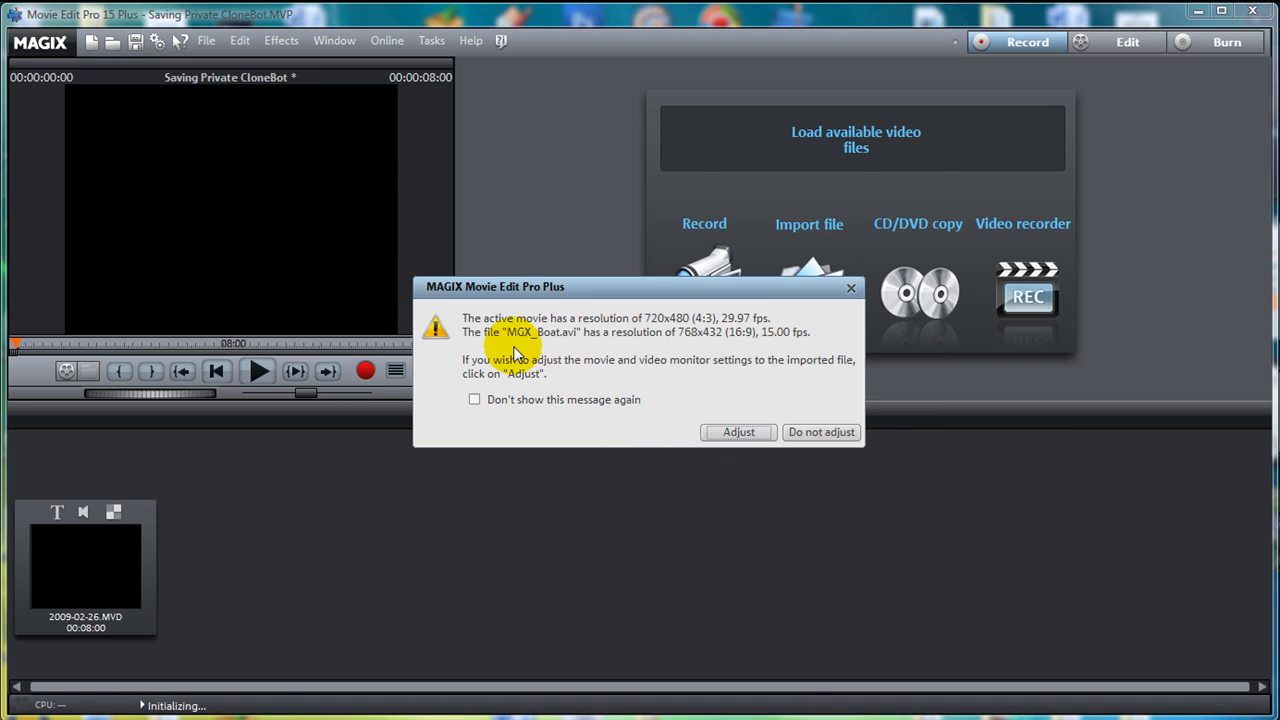
pyautogui.click(821, 431)
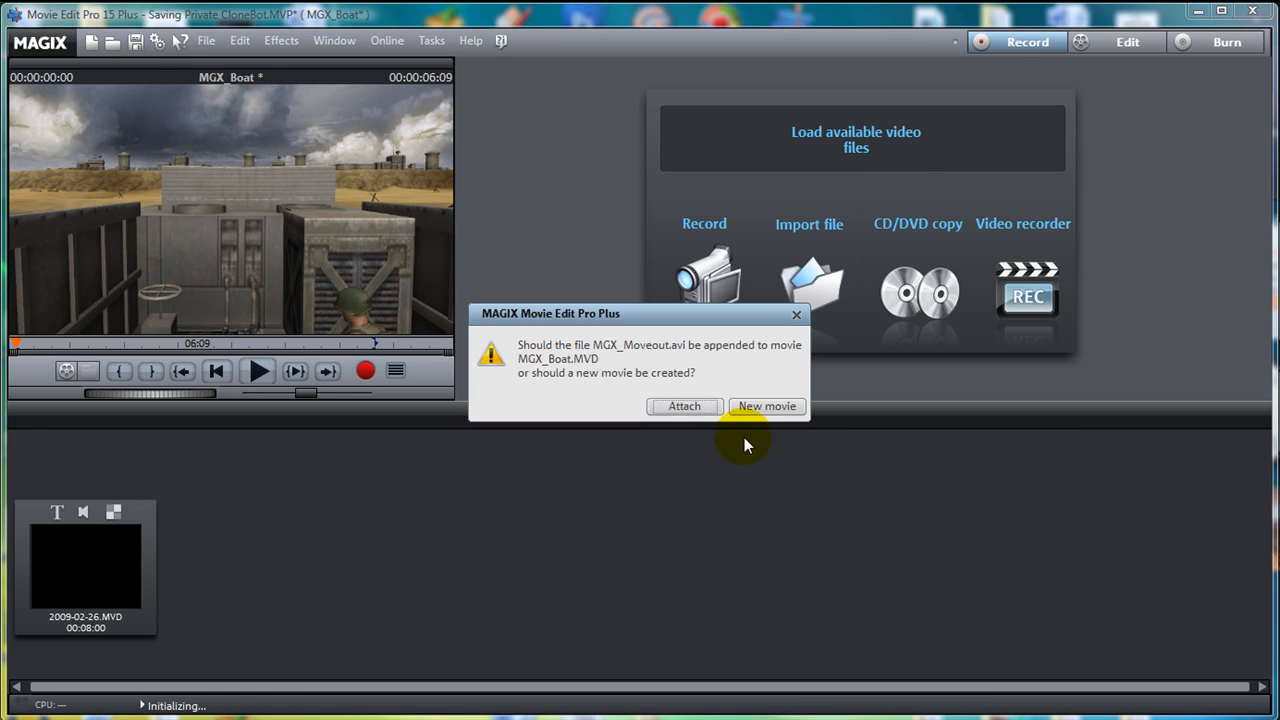
pyautogui.click(684, 406)
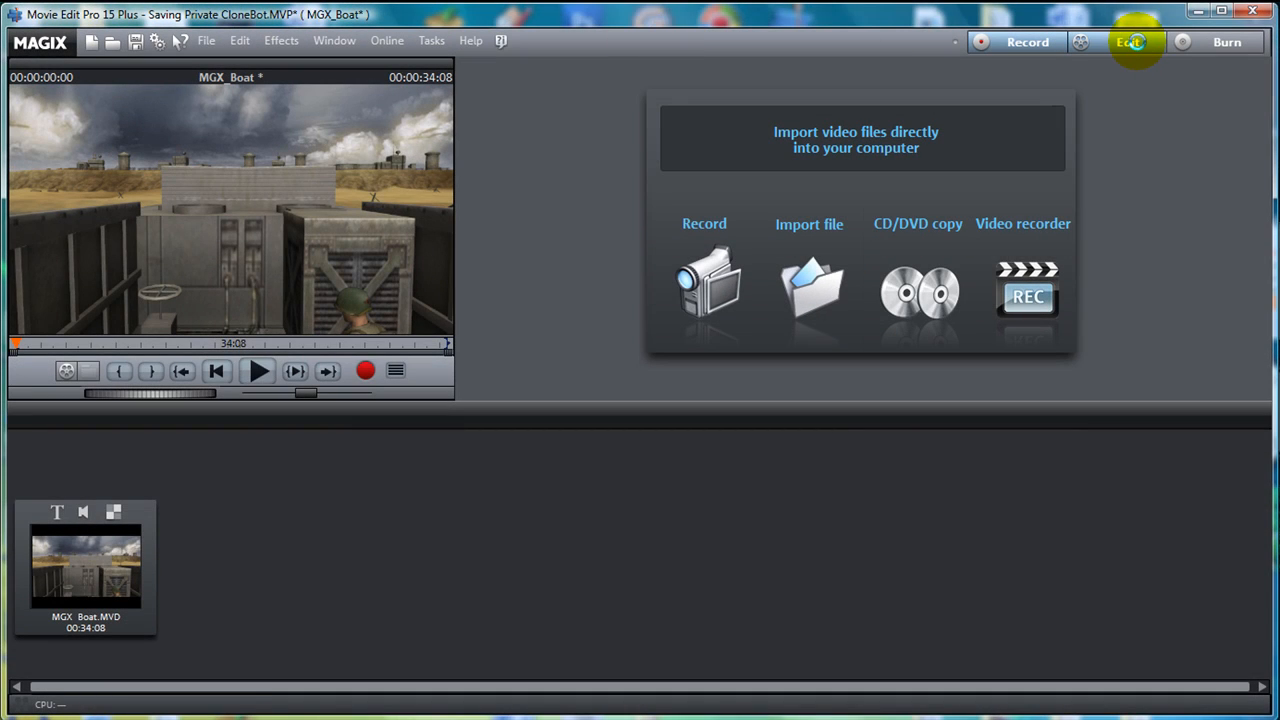
pyautogui.click(1129, 43)
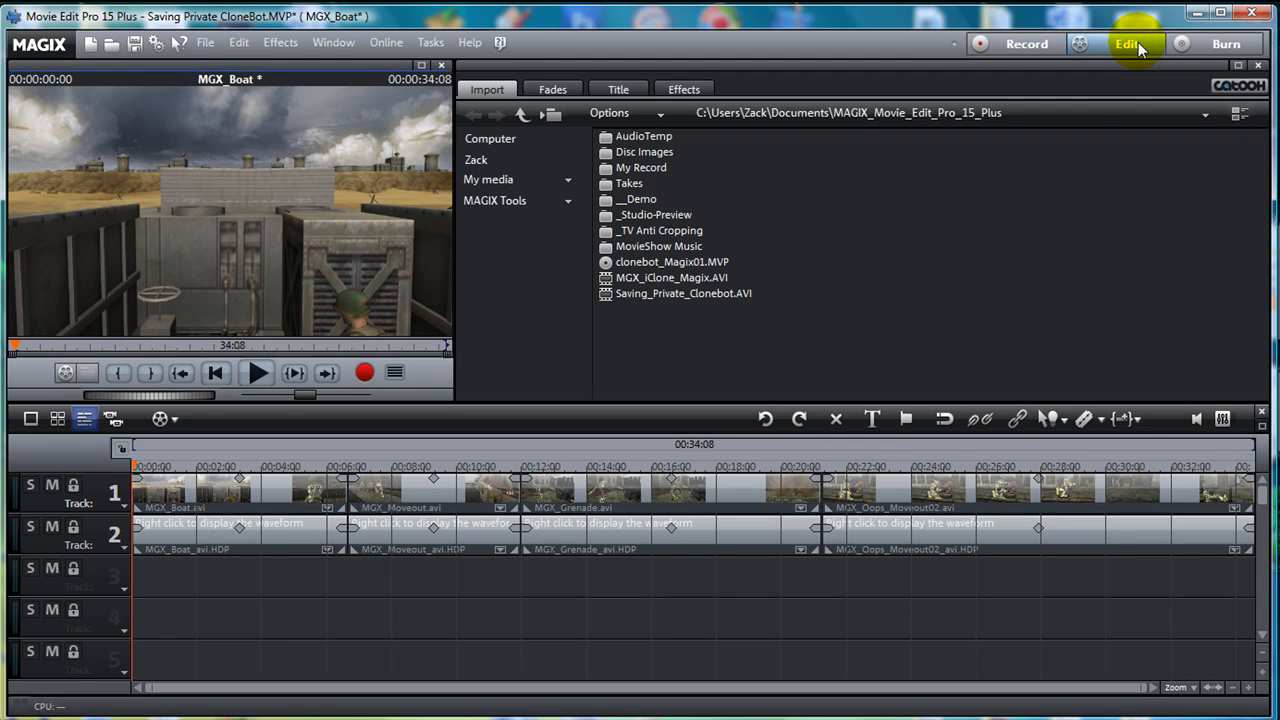
pyautogui.click(618, 88)
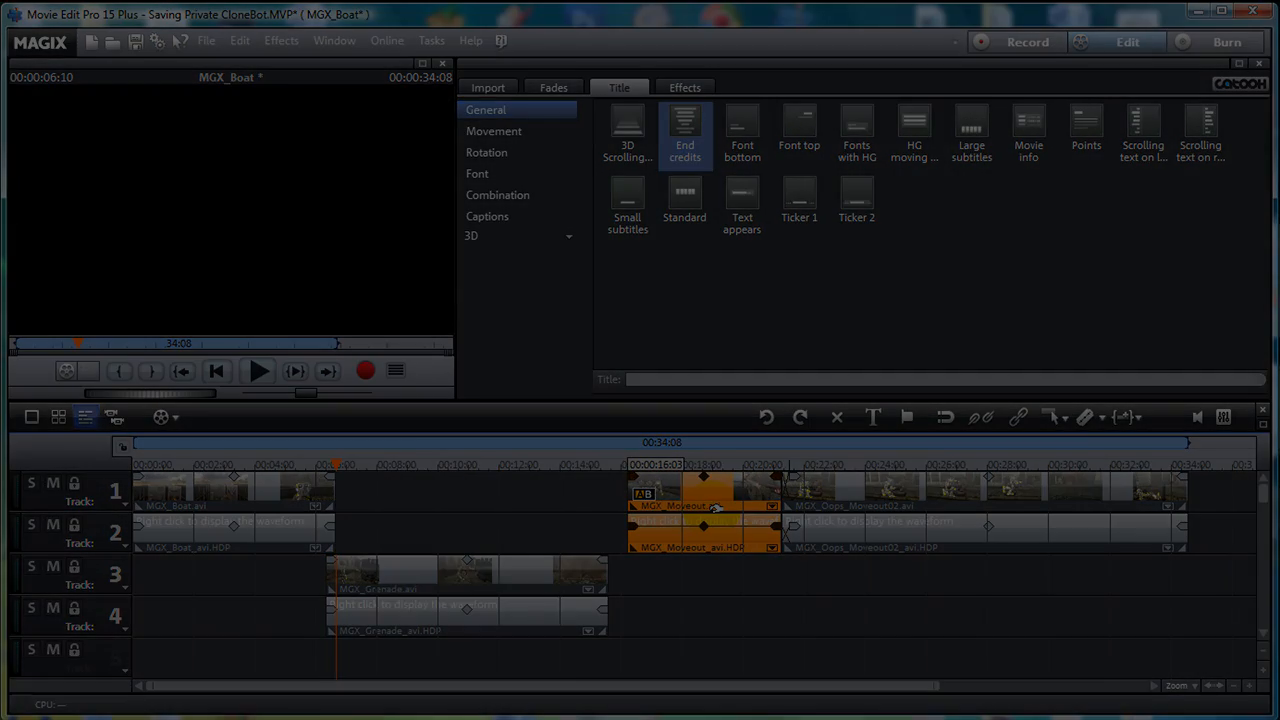
pyautogui.click(1055, 417)
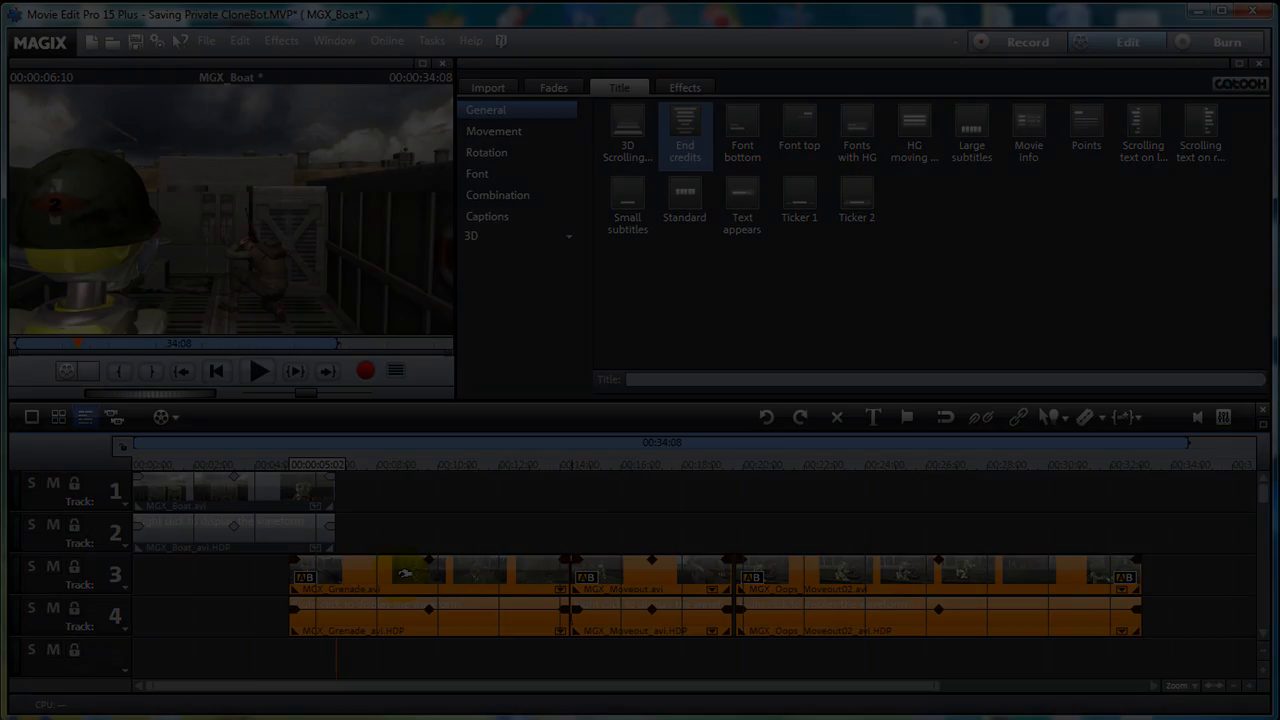
pyautogui.click(487, 89)
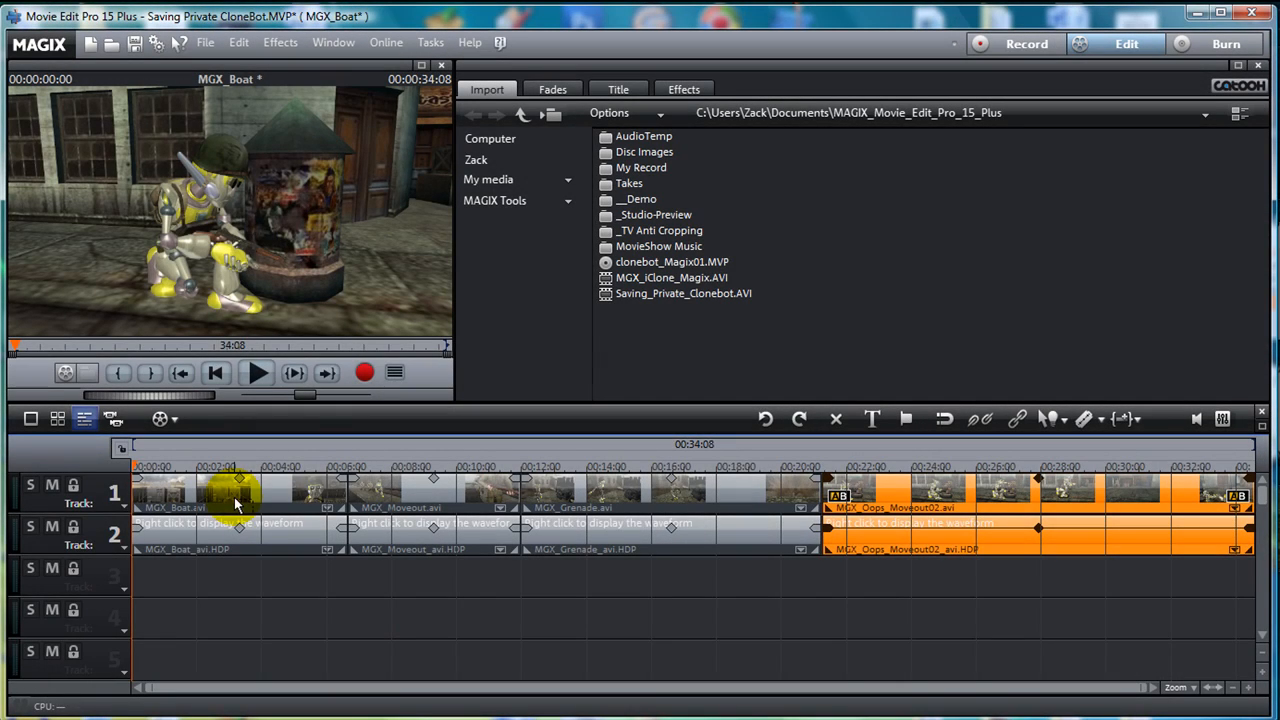
pyautogui.click(235, 490)
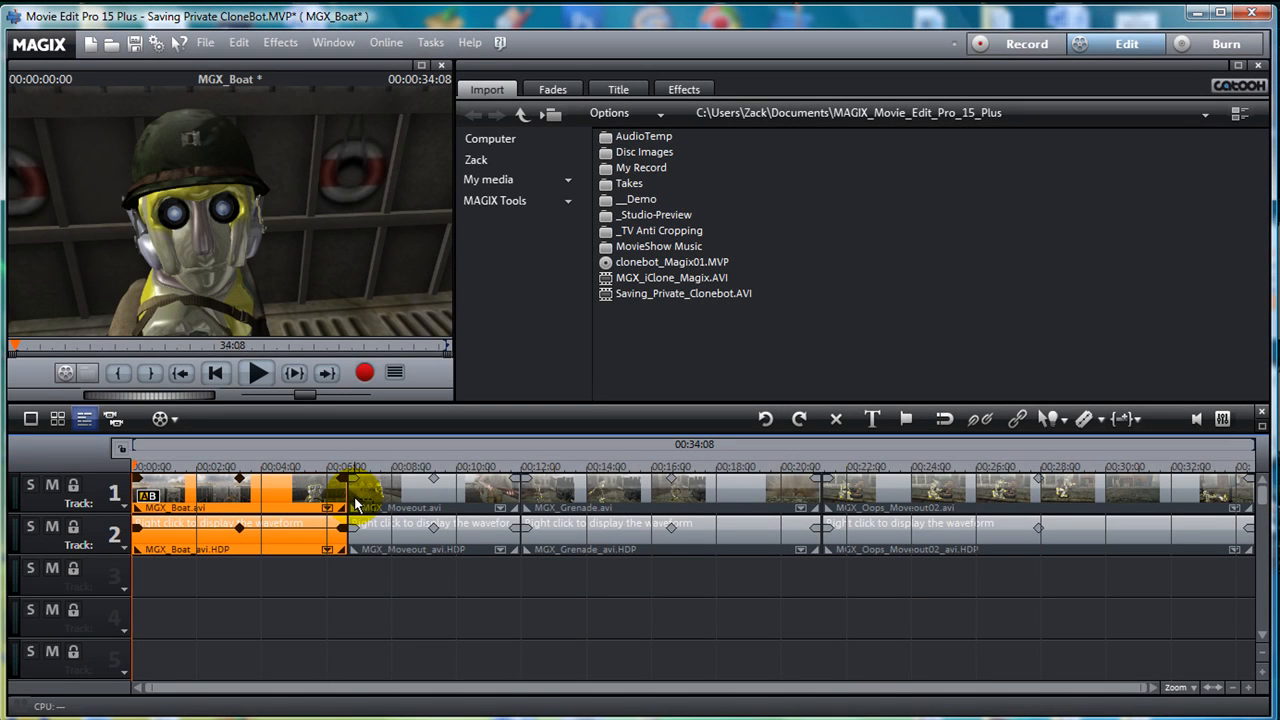
pyautogui.click(618, 89)
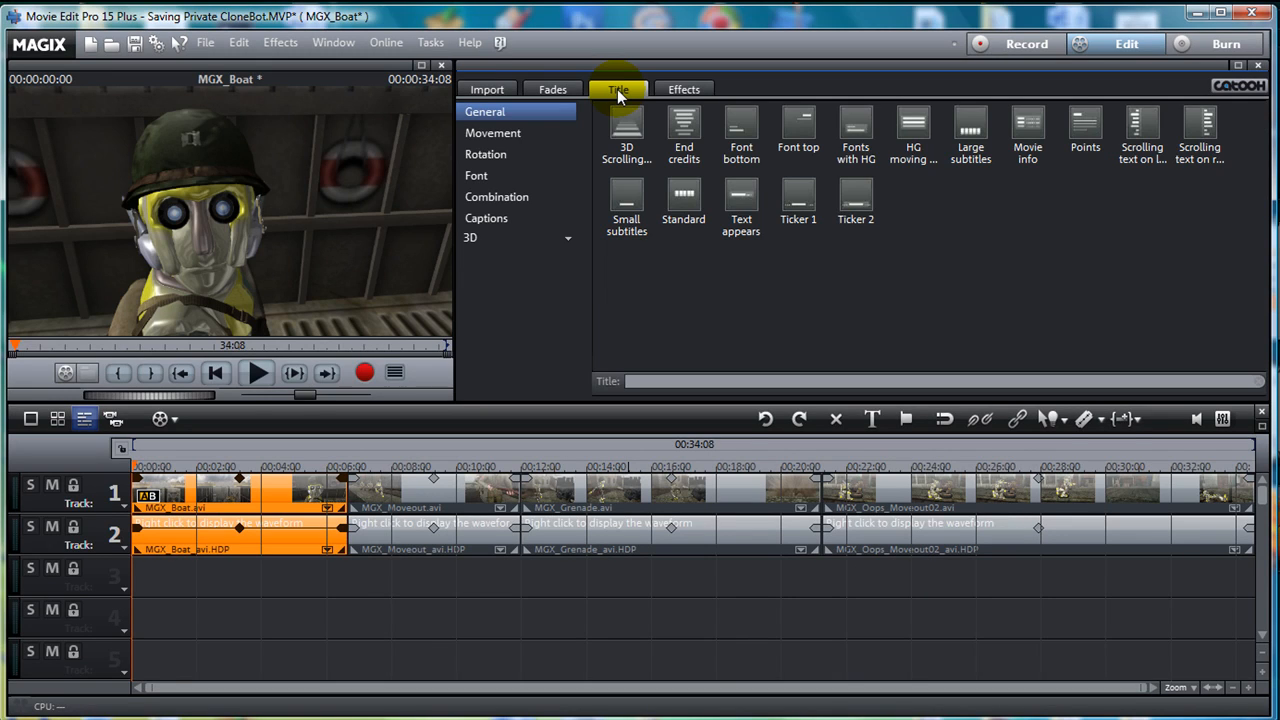
# Step: Place the End credits title template at the movie's end and open it in the title editor
pyautogui.click(683, 130)
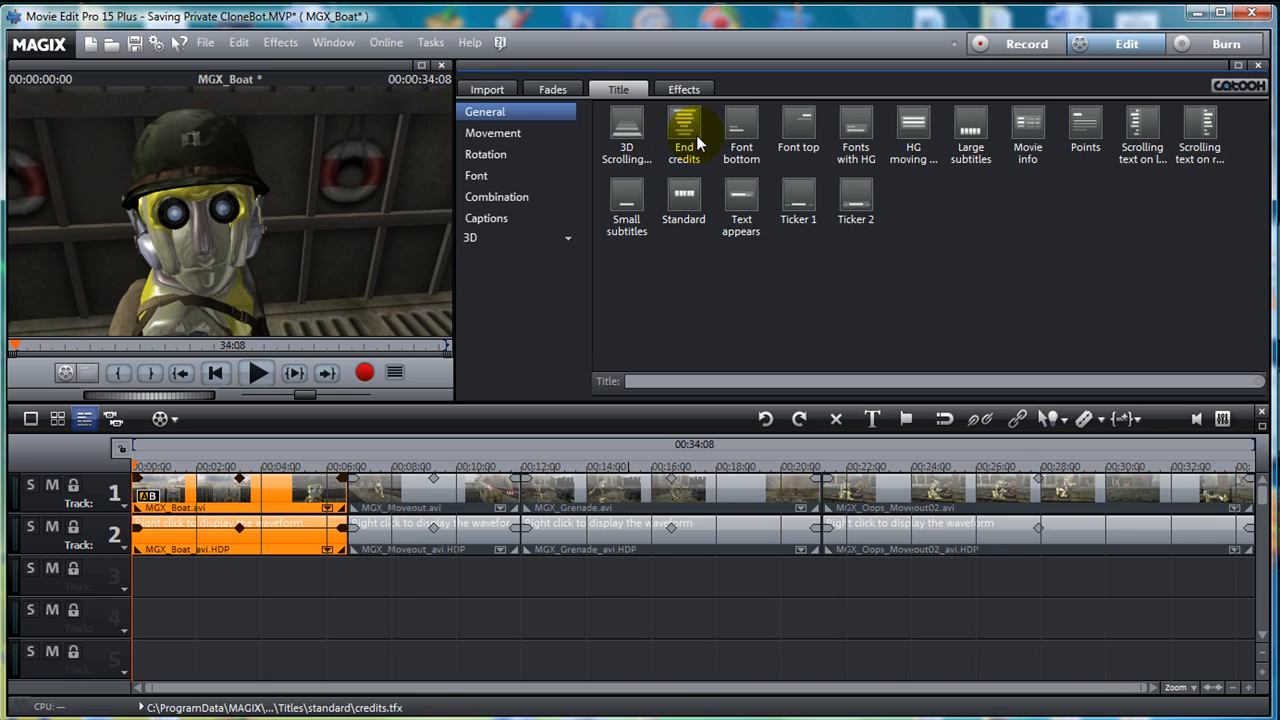
pyautogui.click(683, 133)
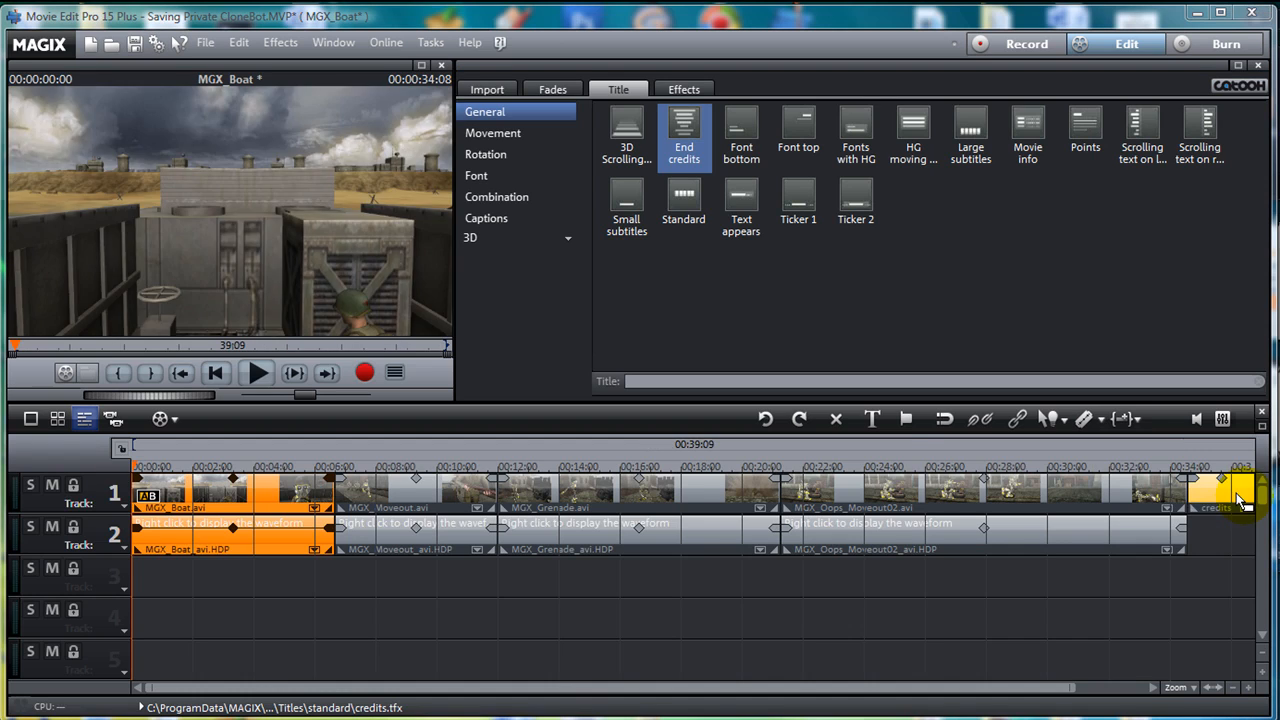
pyautogui.doubleClick(1240, 495)
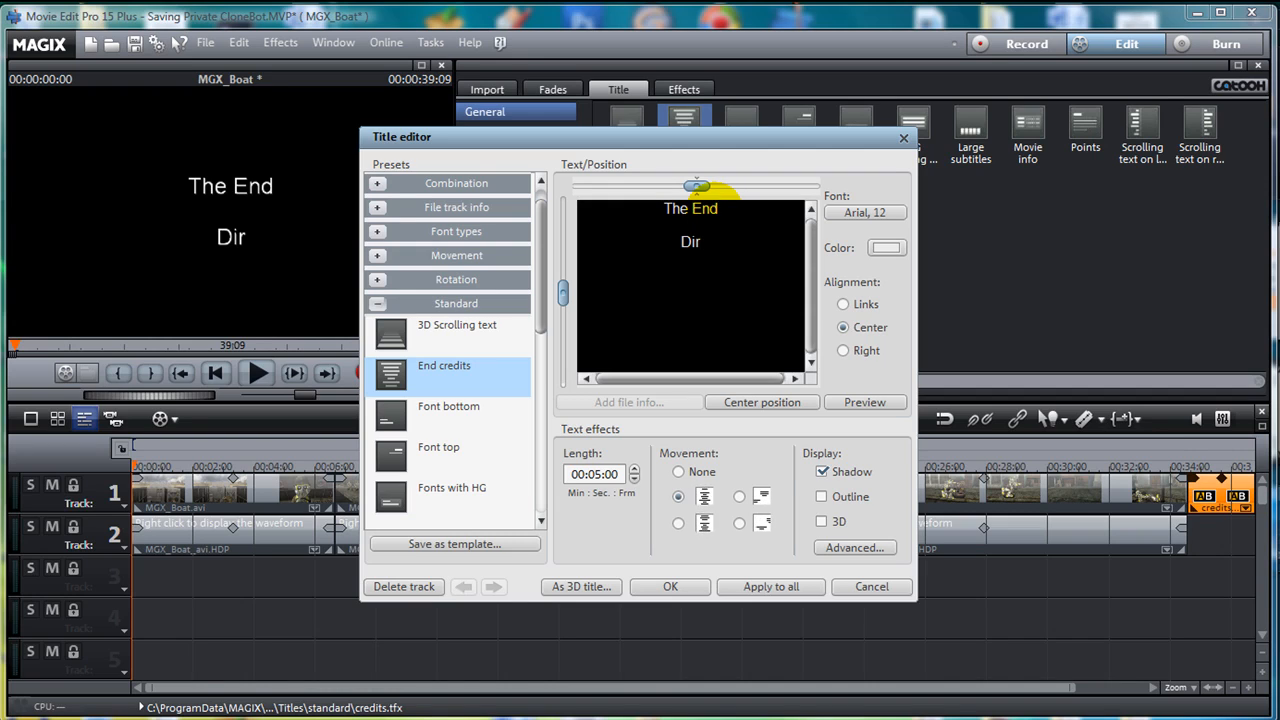
# Step: Add a 'Director: CloneBot' credit line beneath 'The End' in the title text
pyautogui.write('ector:')
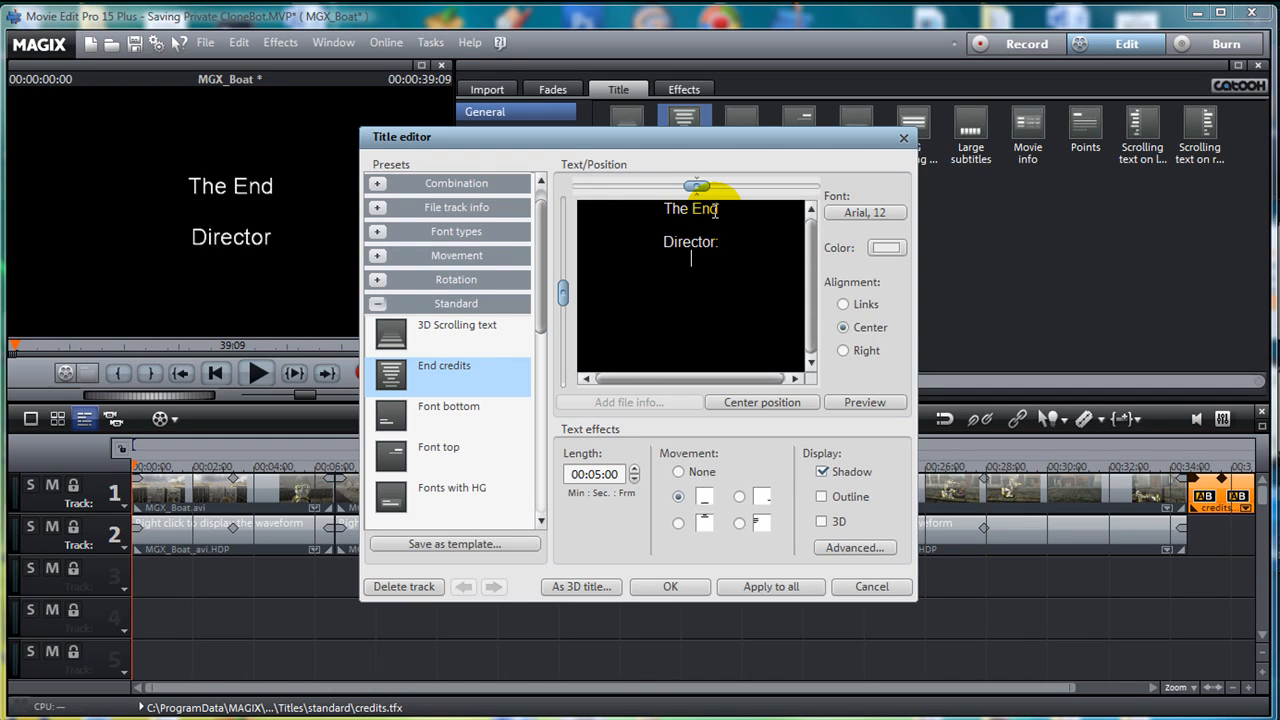
pyautogui.write('CloneBot')
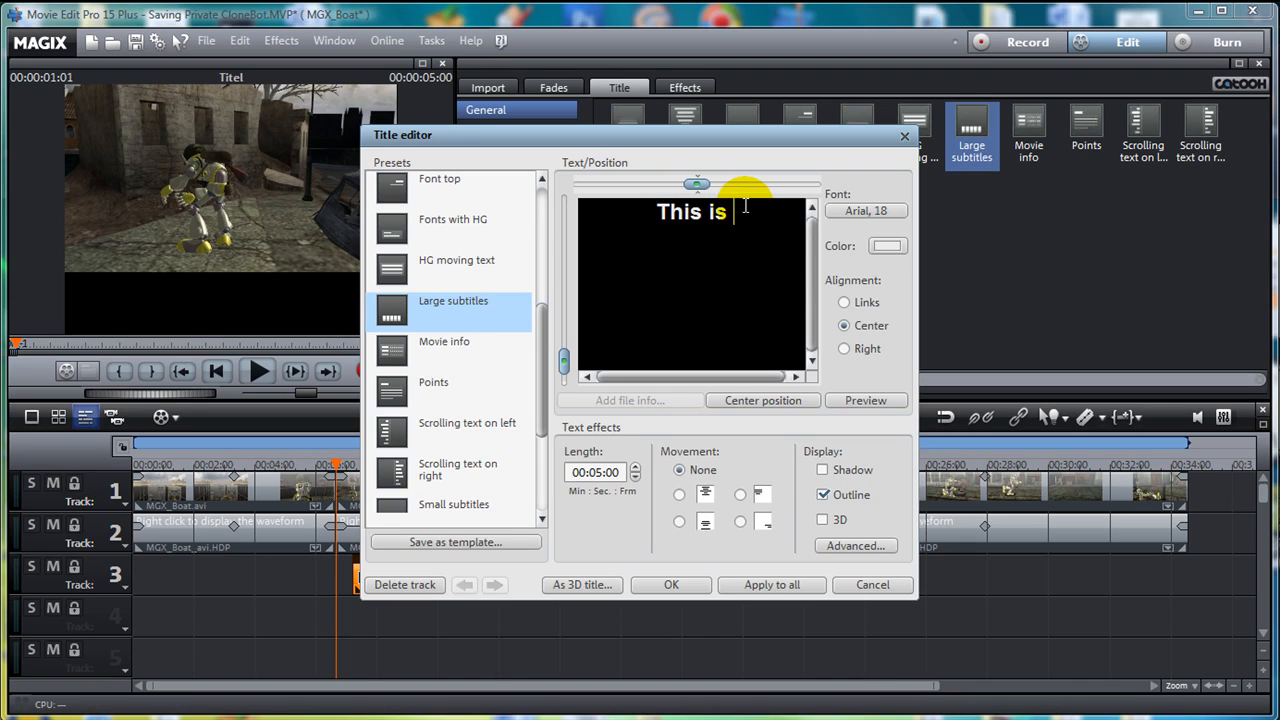
pyautogui.write('me making a subtitle')
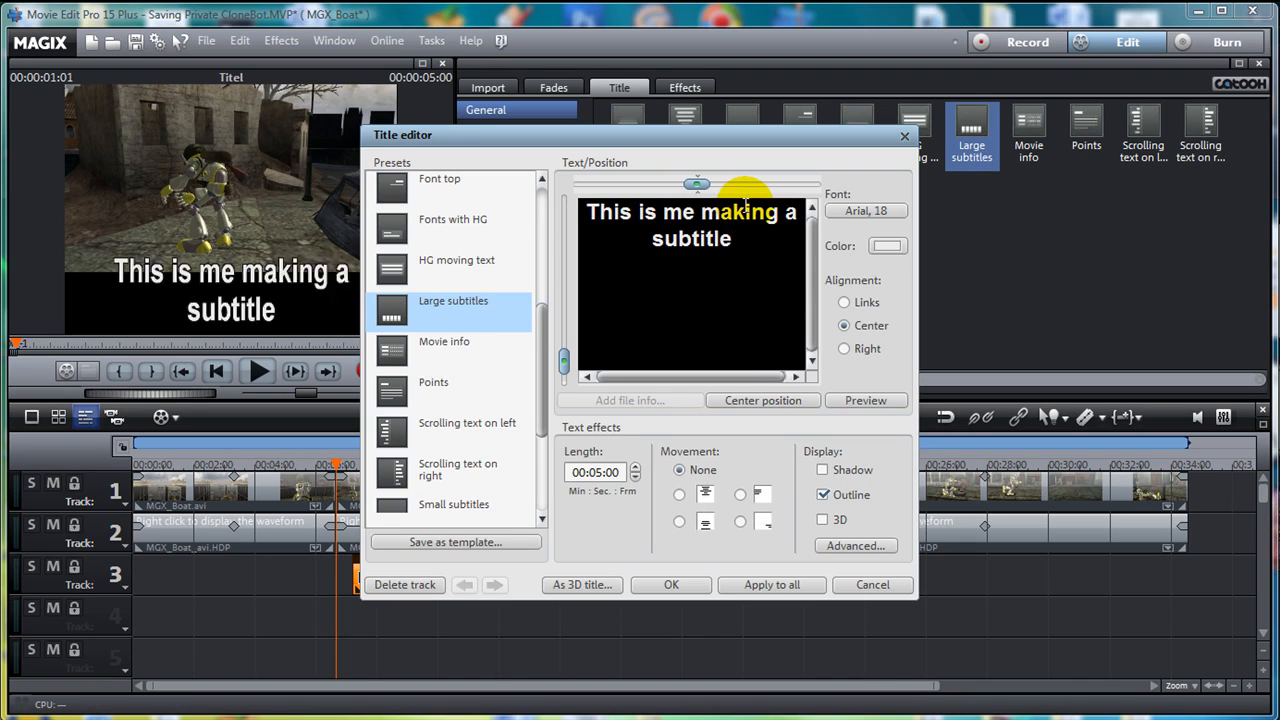
pyautogui.write(':)')
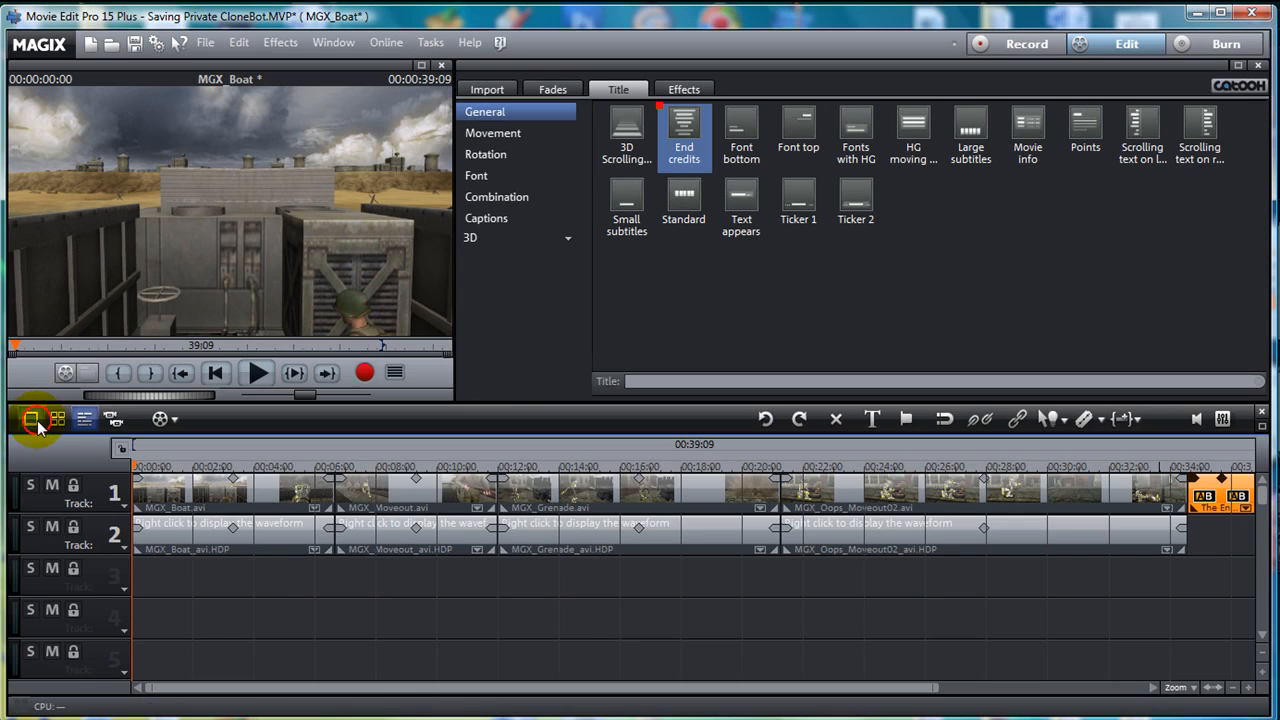
# Step: In storyboard view, apply a transition between MGX_Boat and the Moveout clip
pyautogui.click(30, 418)
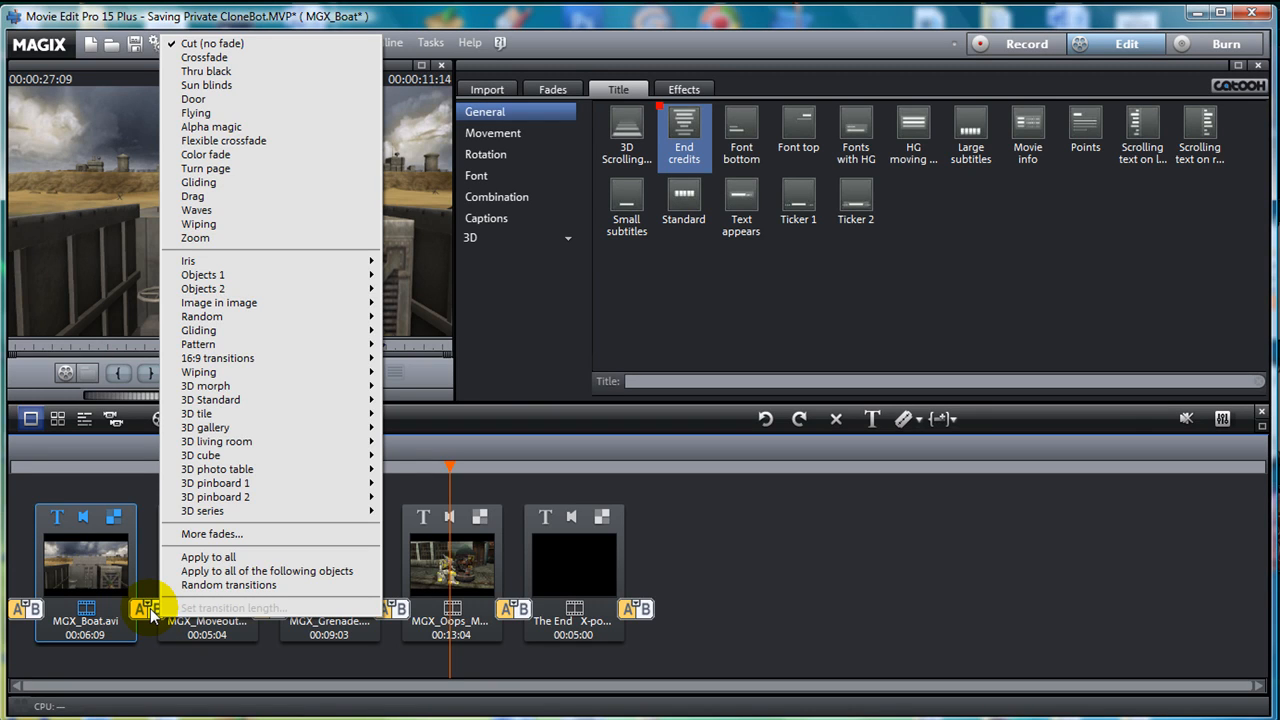
pyautogui.moveTo(240, 358)
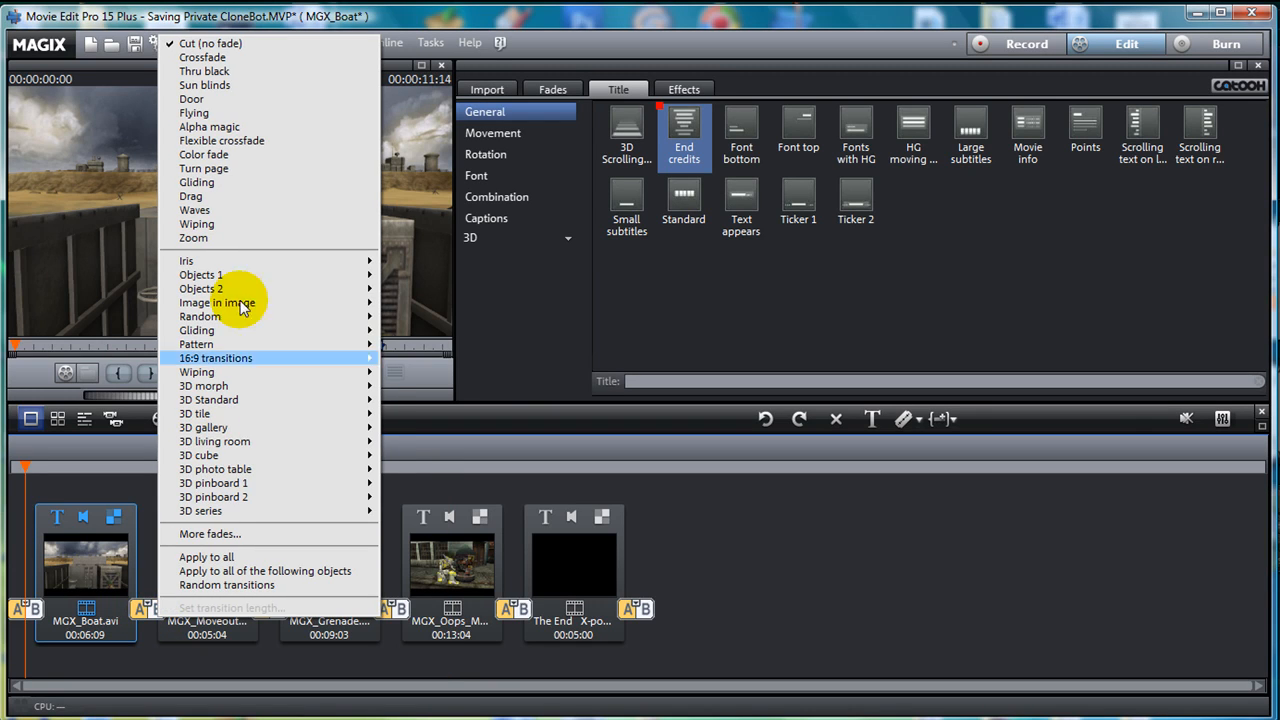
pyautogui.moveTo(218, 71)
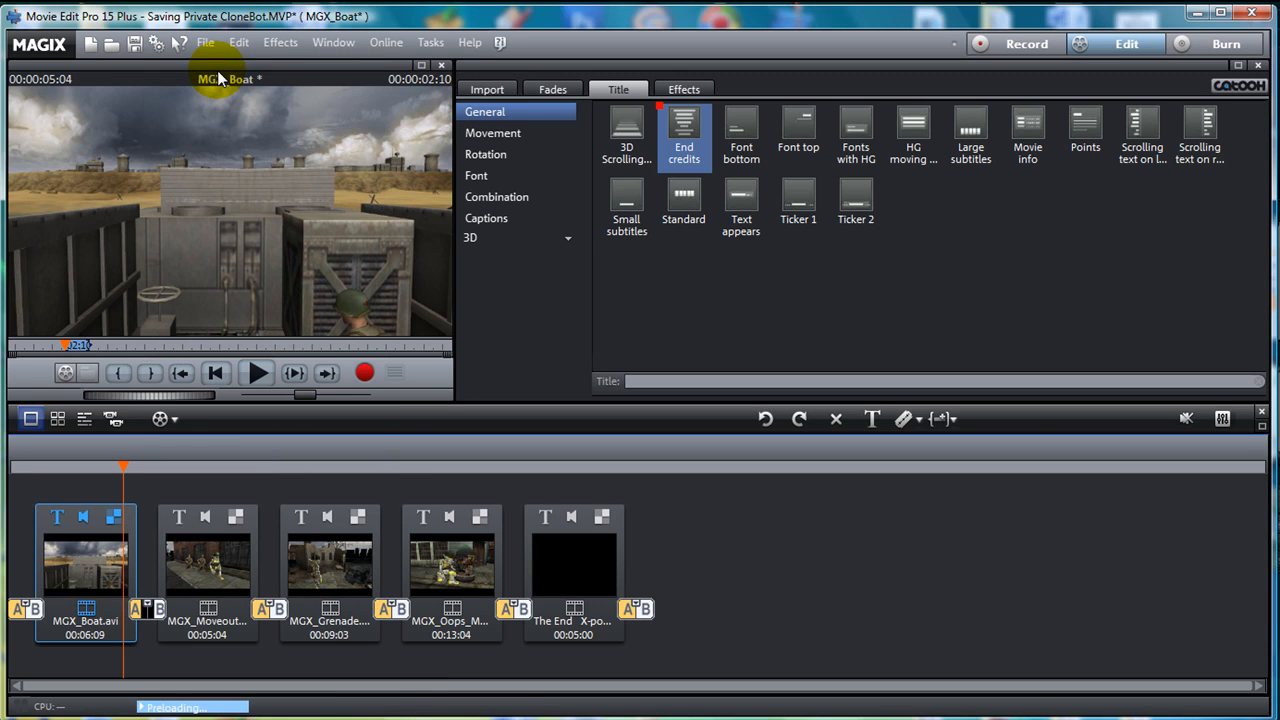
pyautogui.click(257, 373)
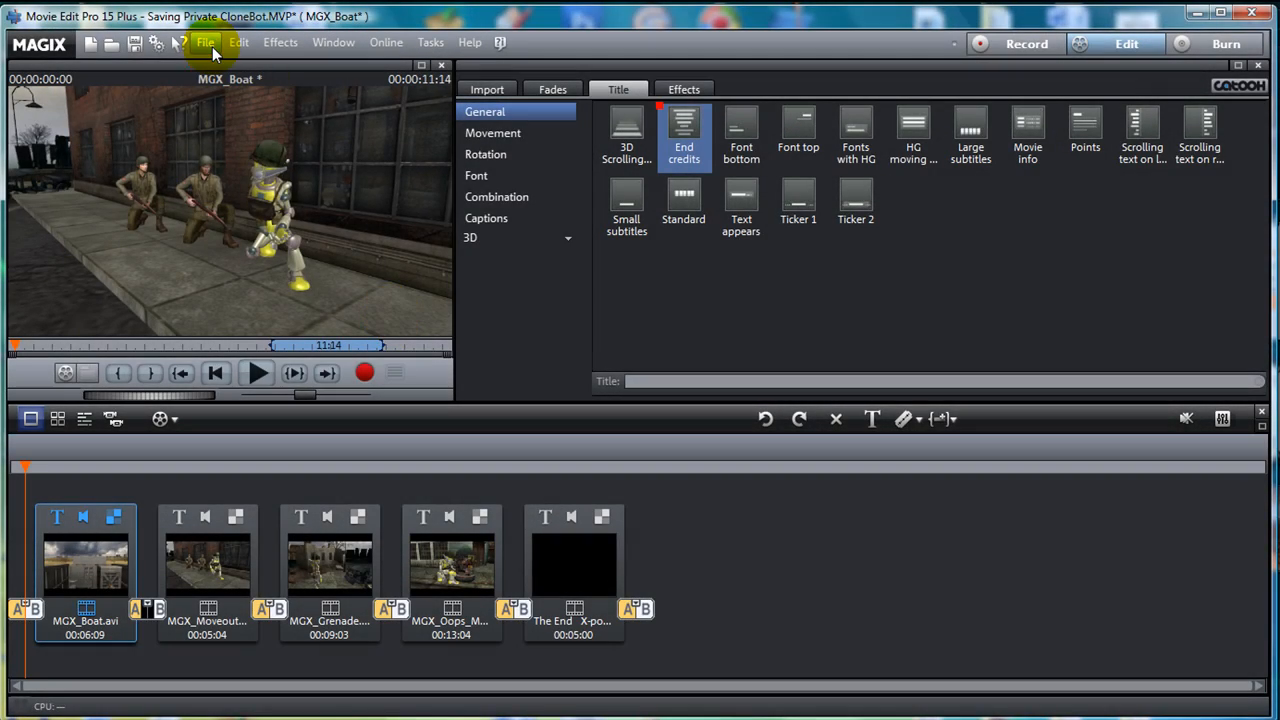
# Step: Export the movie as AVI video Magix_iClone3_Movie01 at 768x432
pyautogui.click(205, 42)
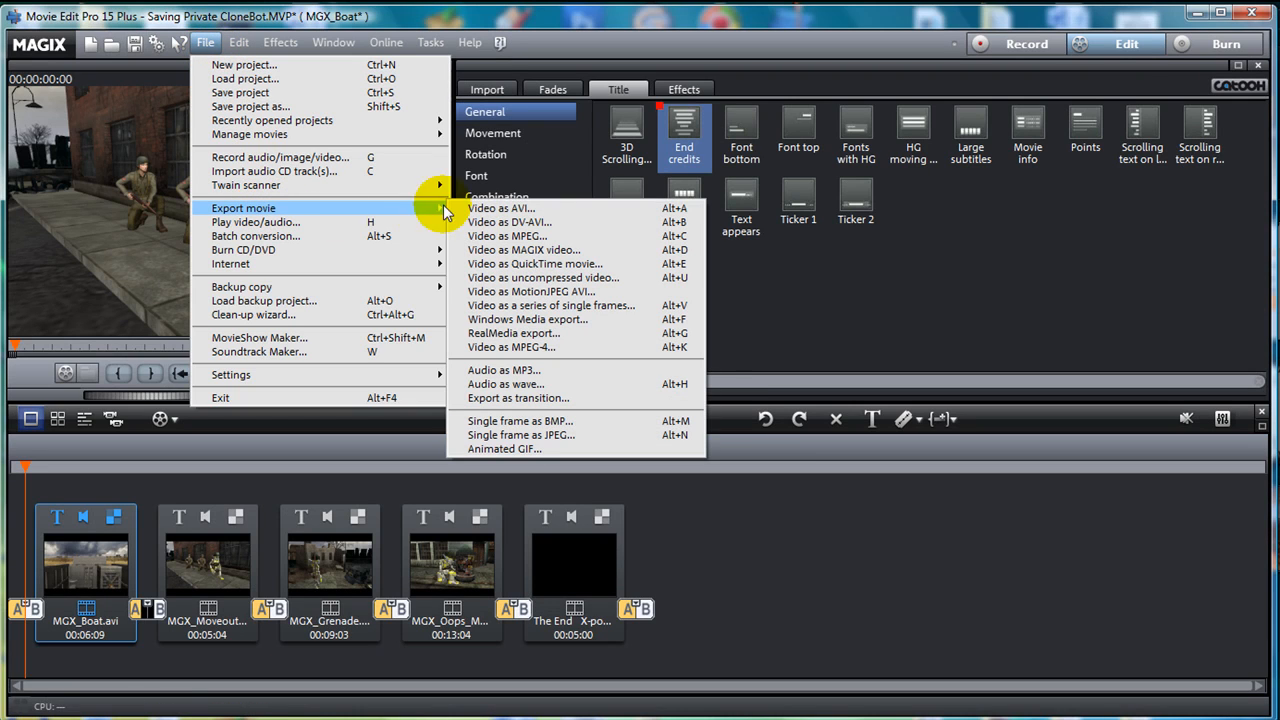
pyautogui.moveTo(555, 208)
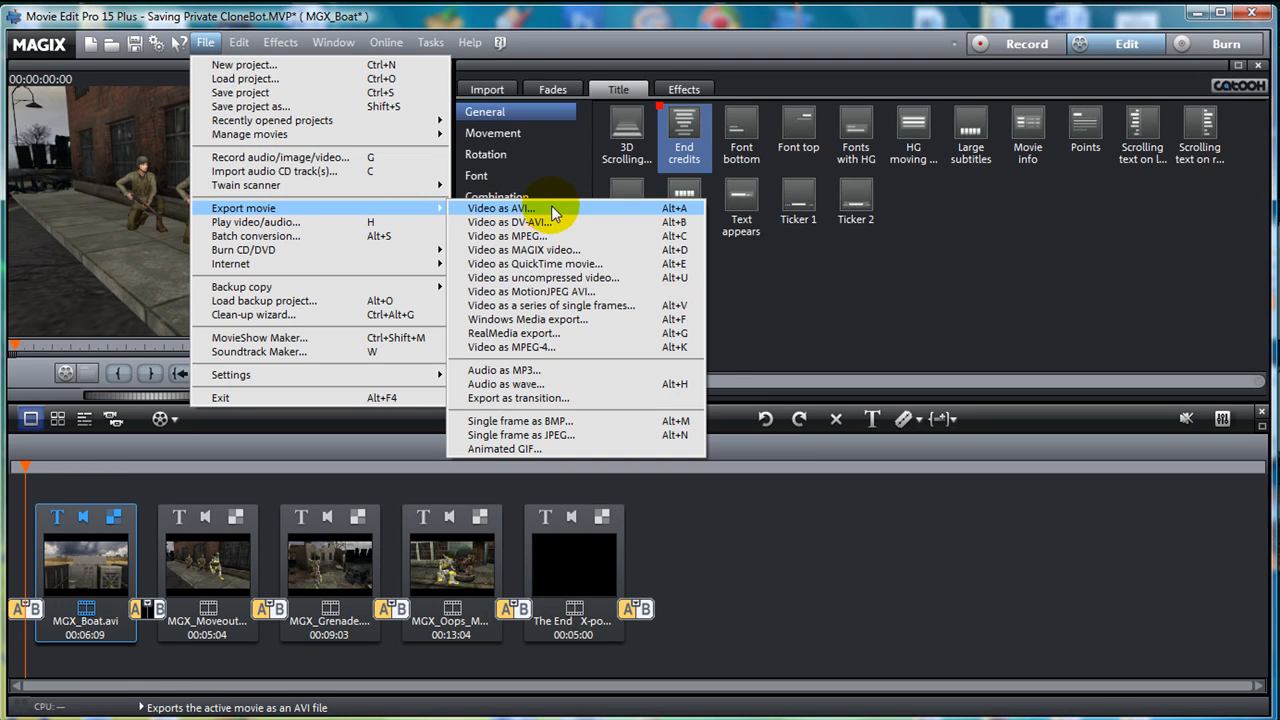
pyautogui.click(501, 208)
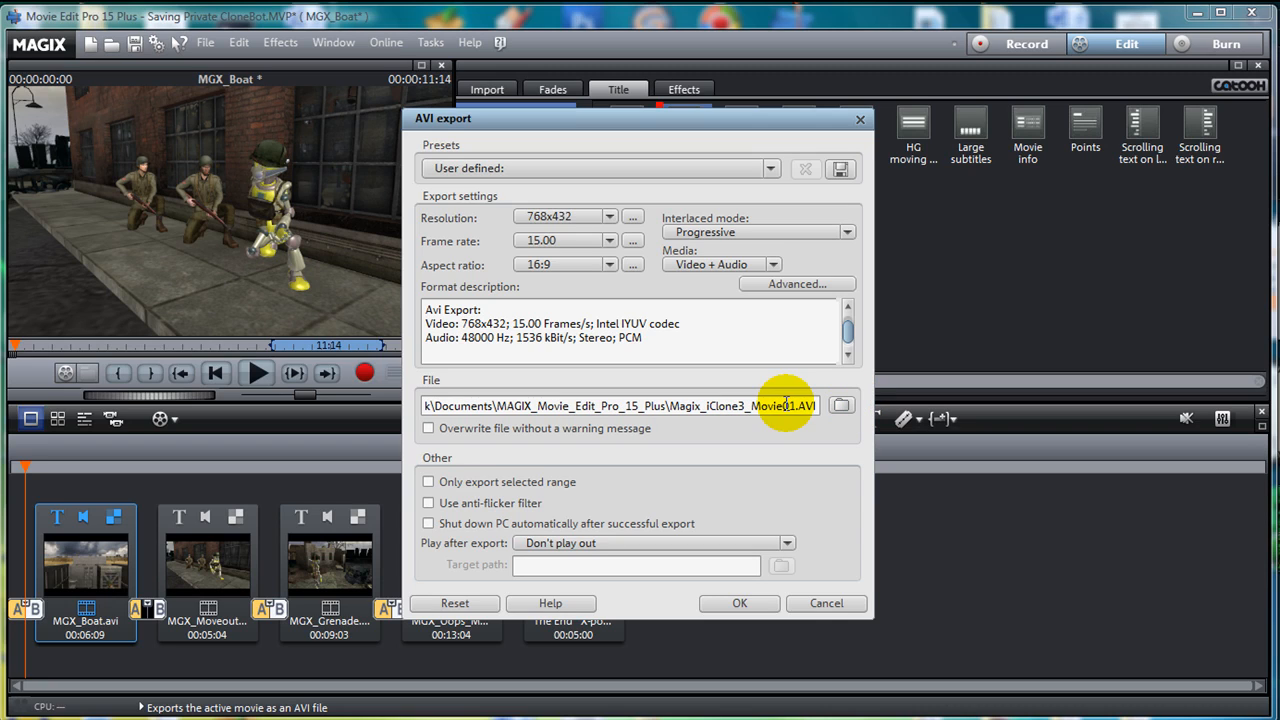
pyautogui.moveTo(740, 603)
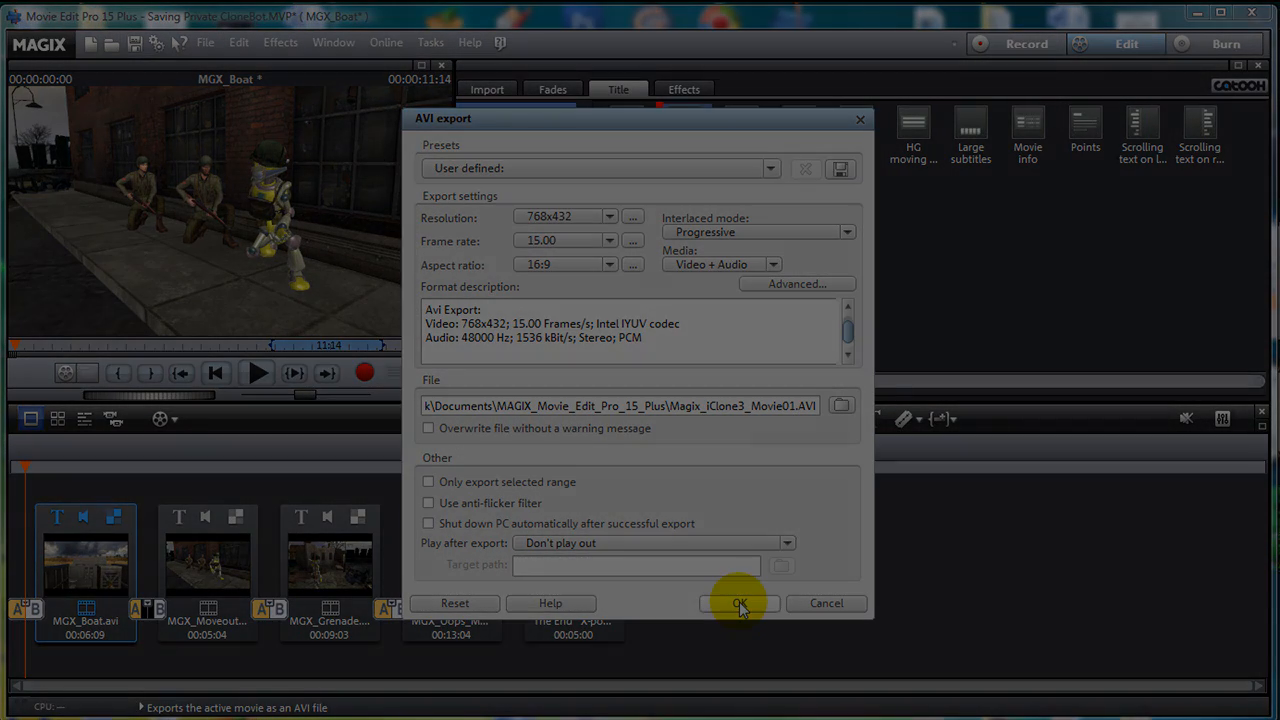
pyautogui.click(740, 603)
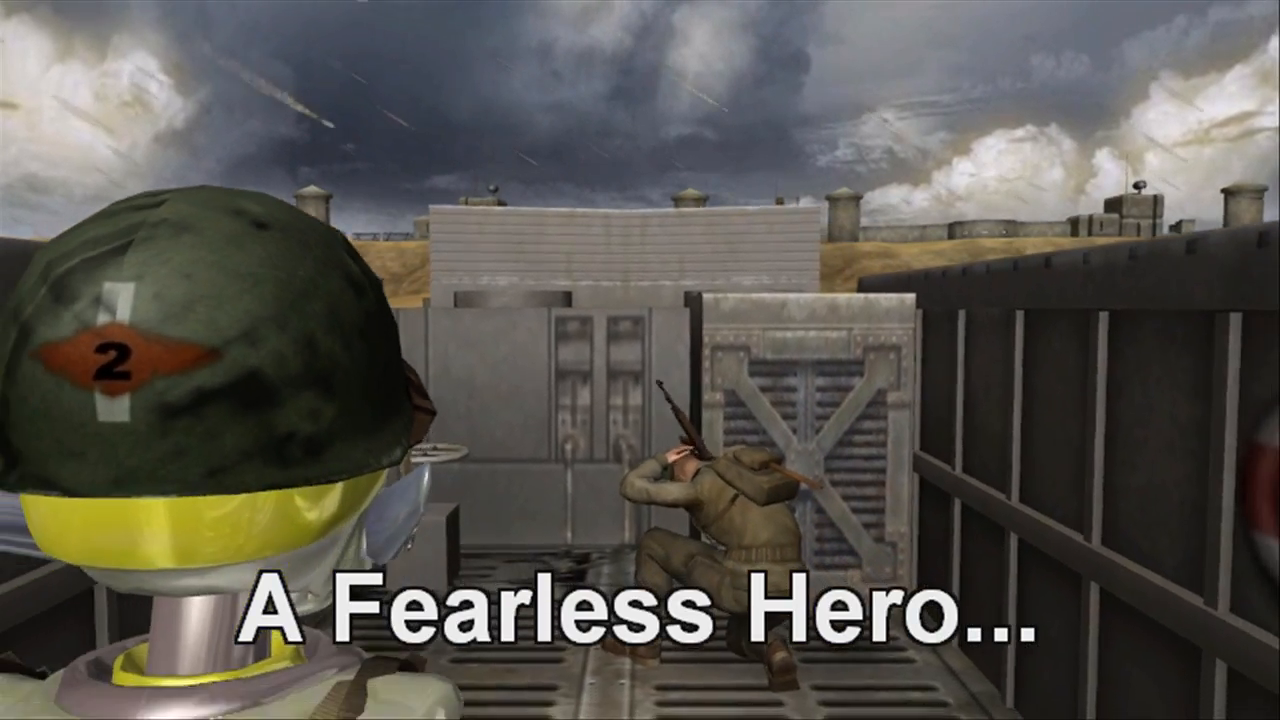